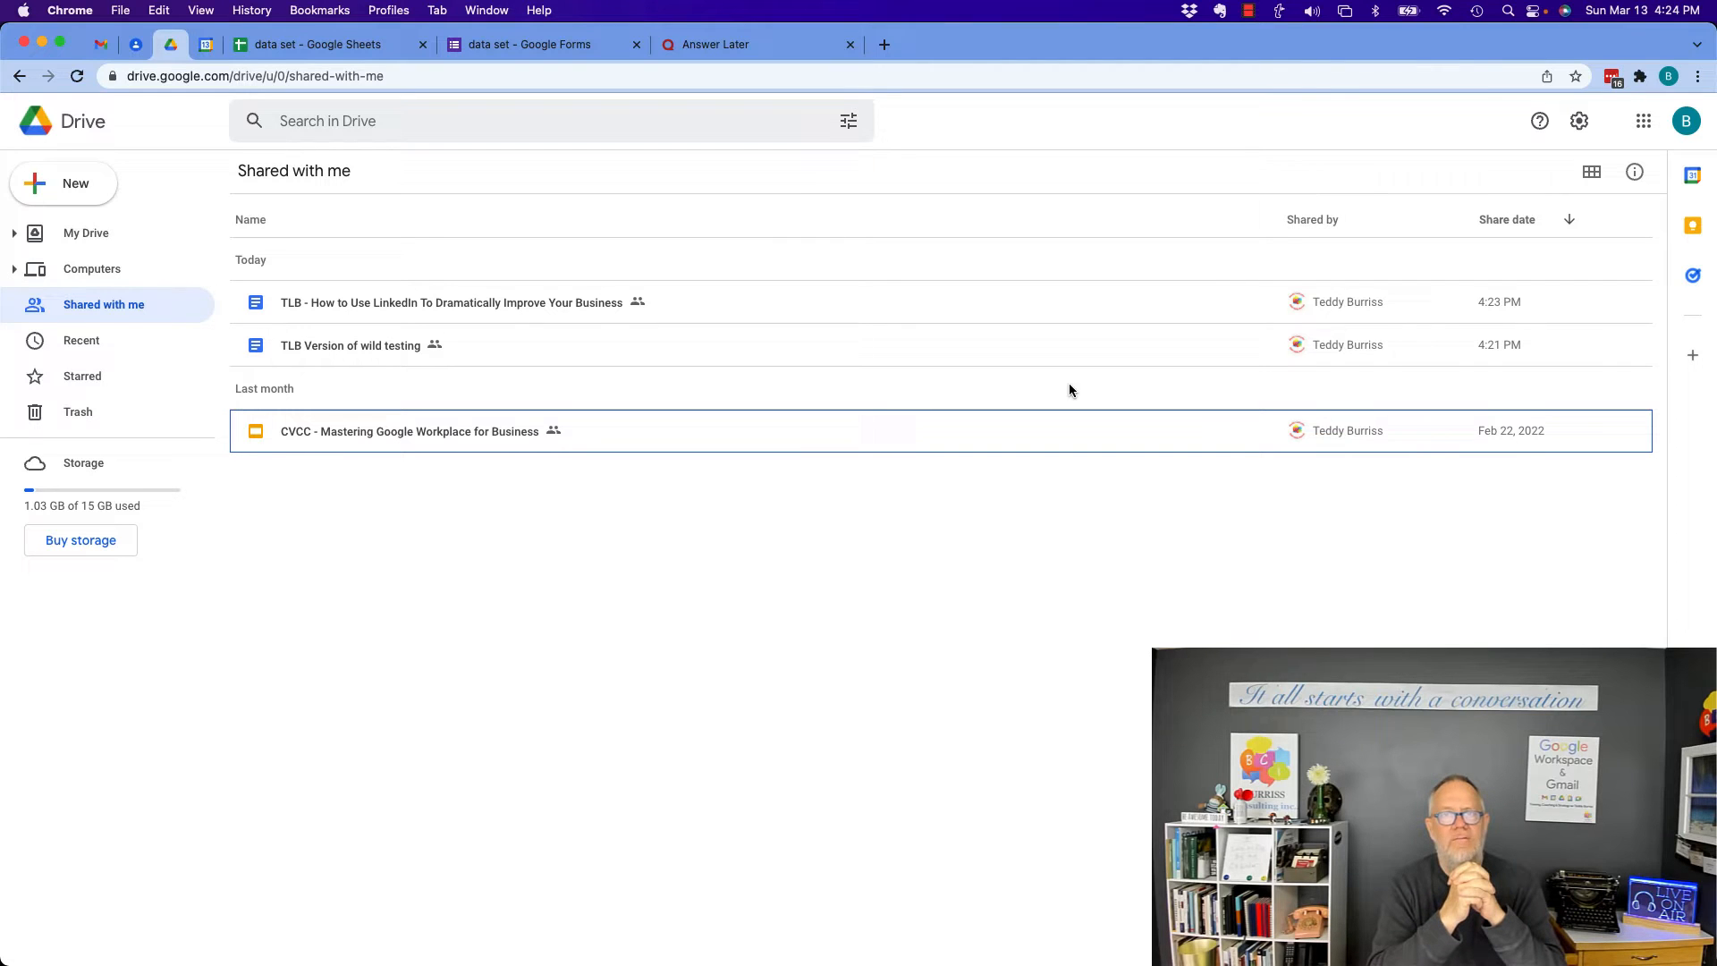
{"action": "mouse_move", "coordinate": [358, 304]}
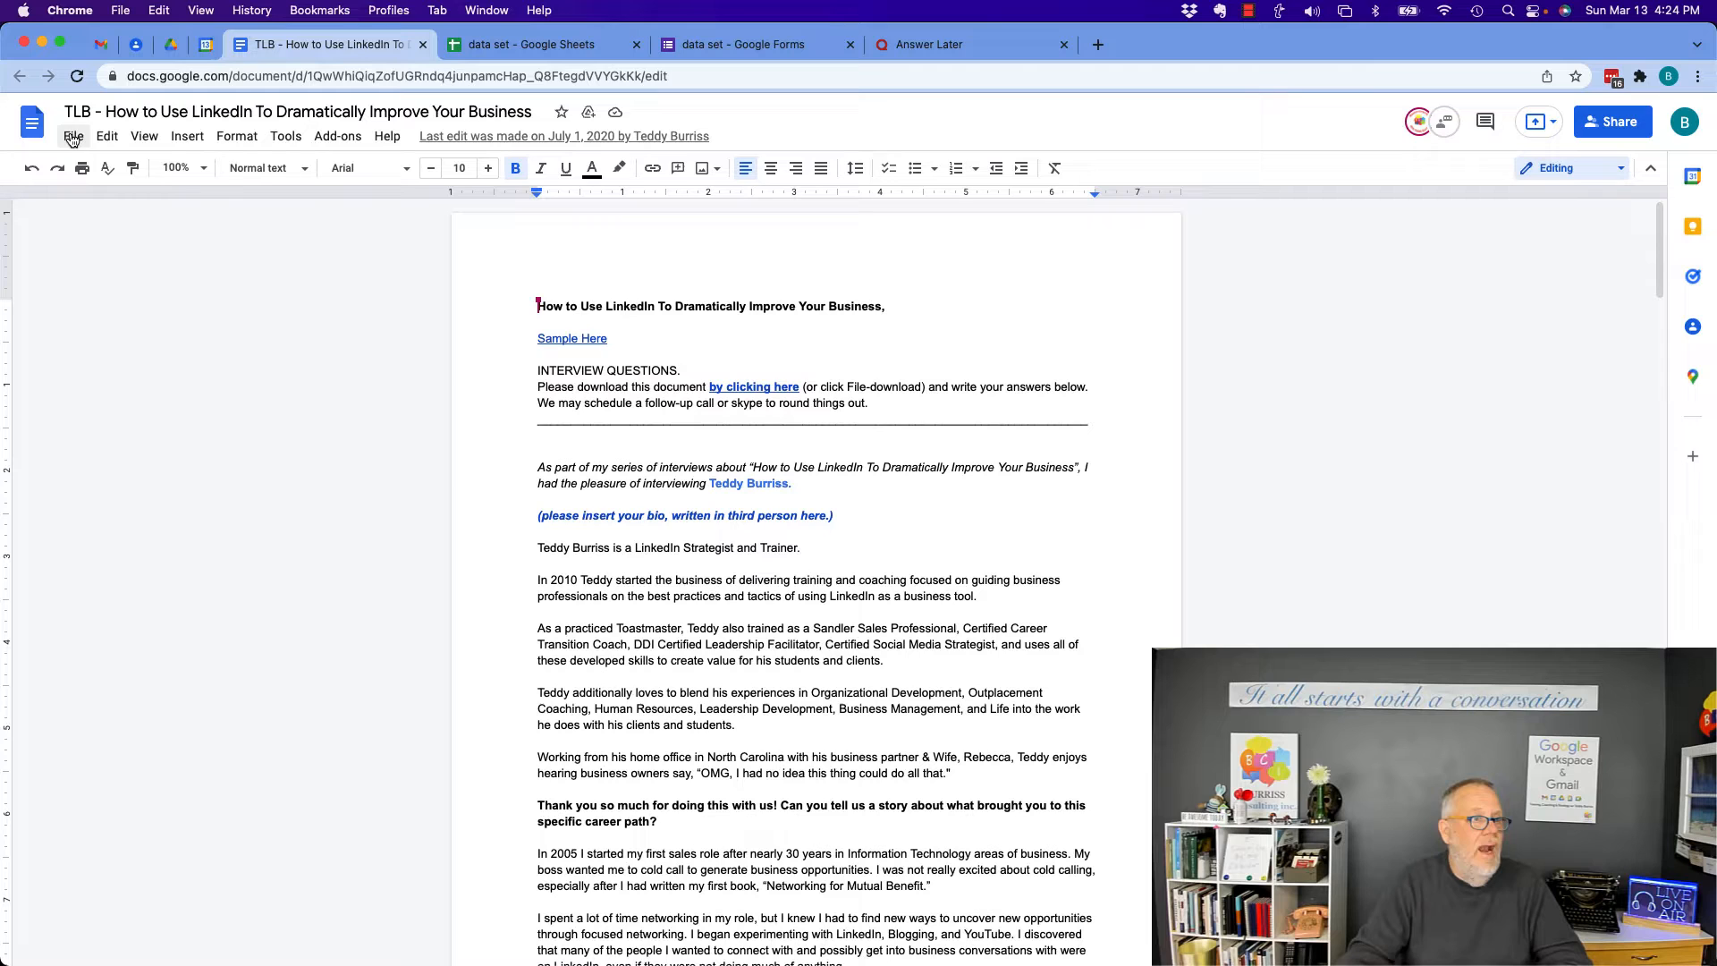
{"action": "left_click", "coordinate": [236, 134]}
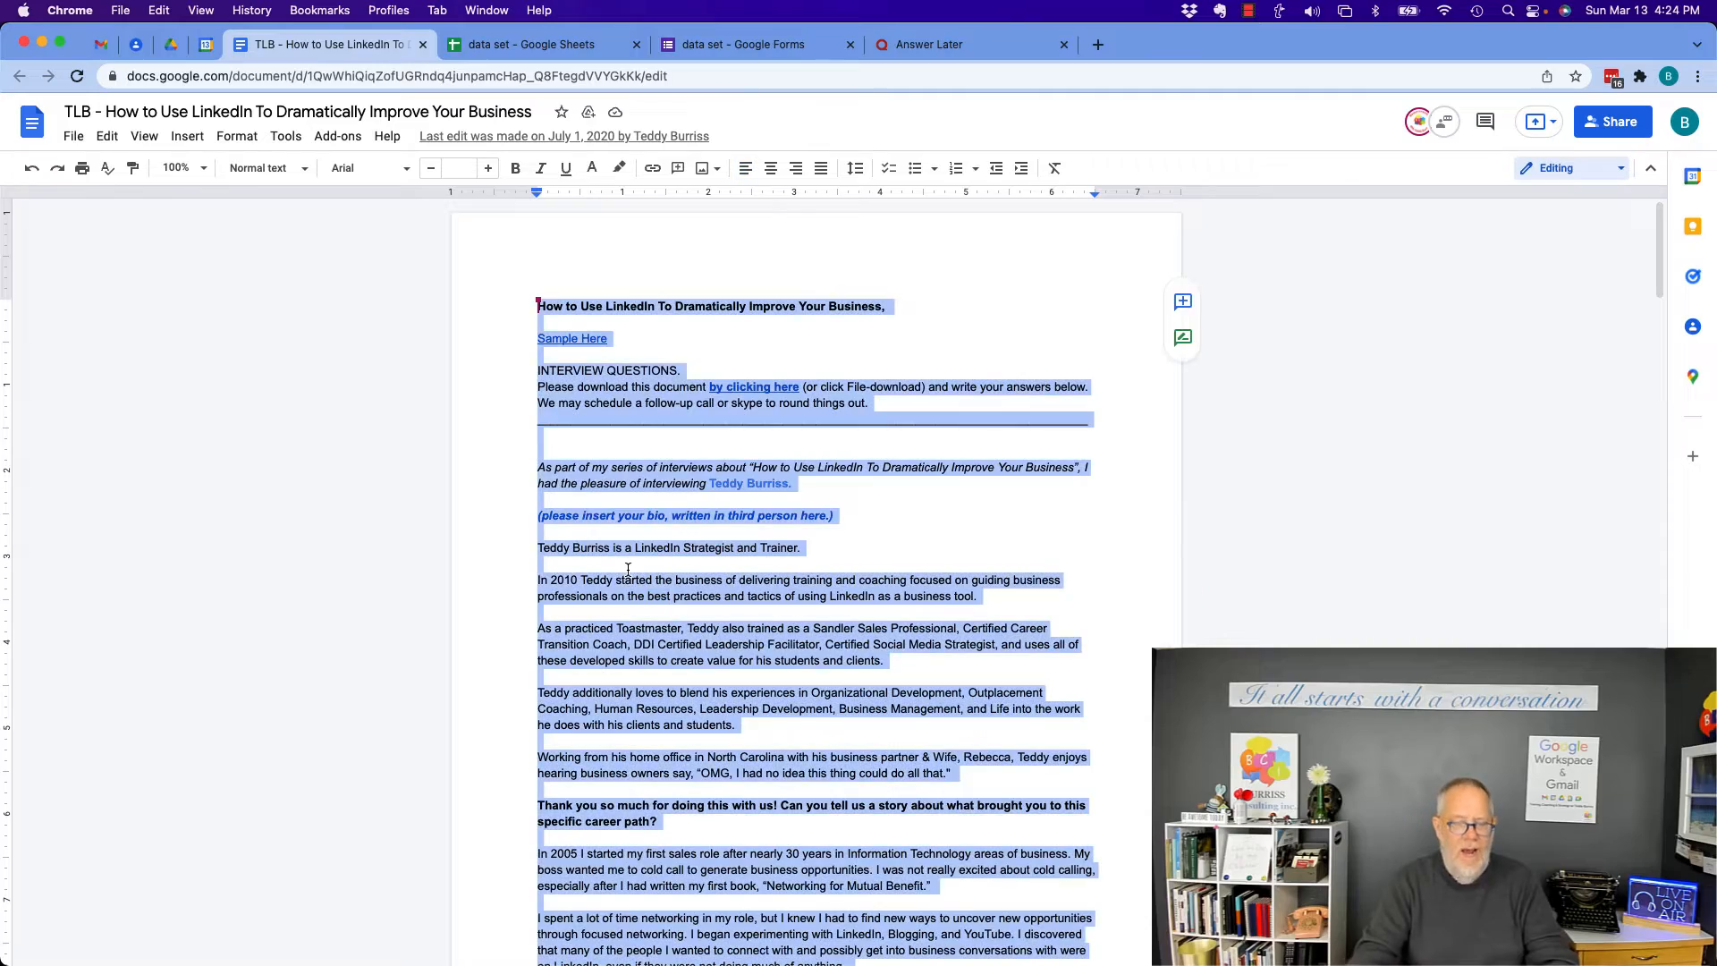
{"action": "scroll", "scroll_direction": "down", "scroll_amount": 3}
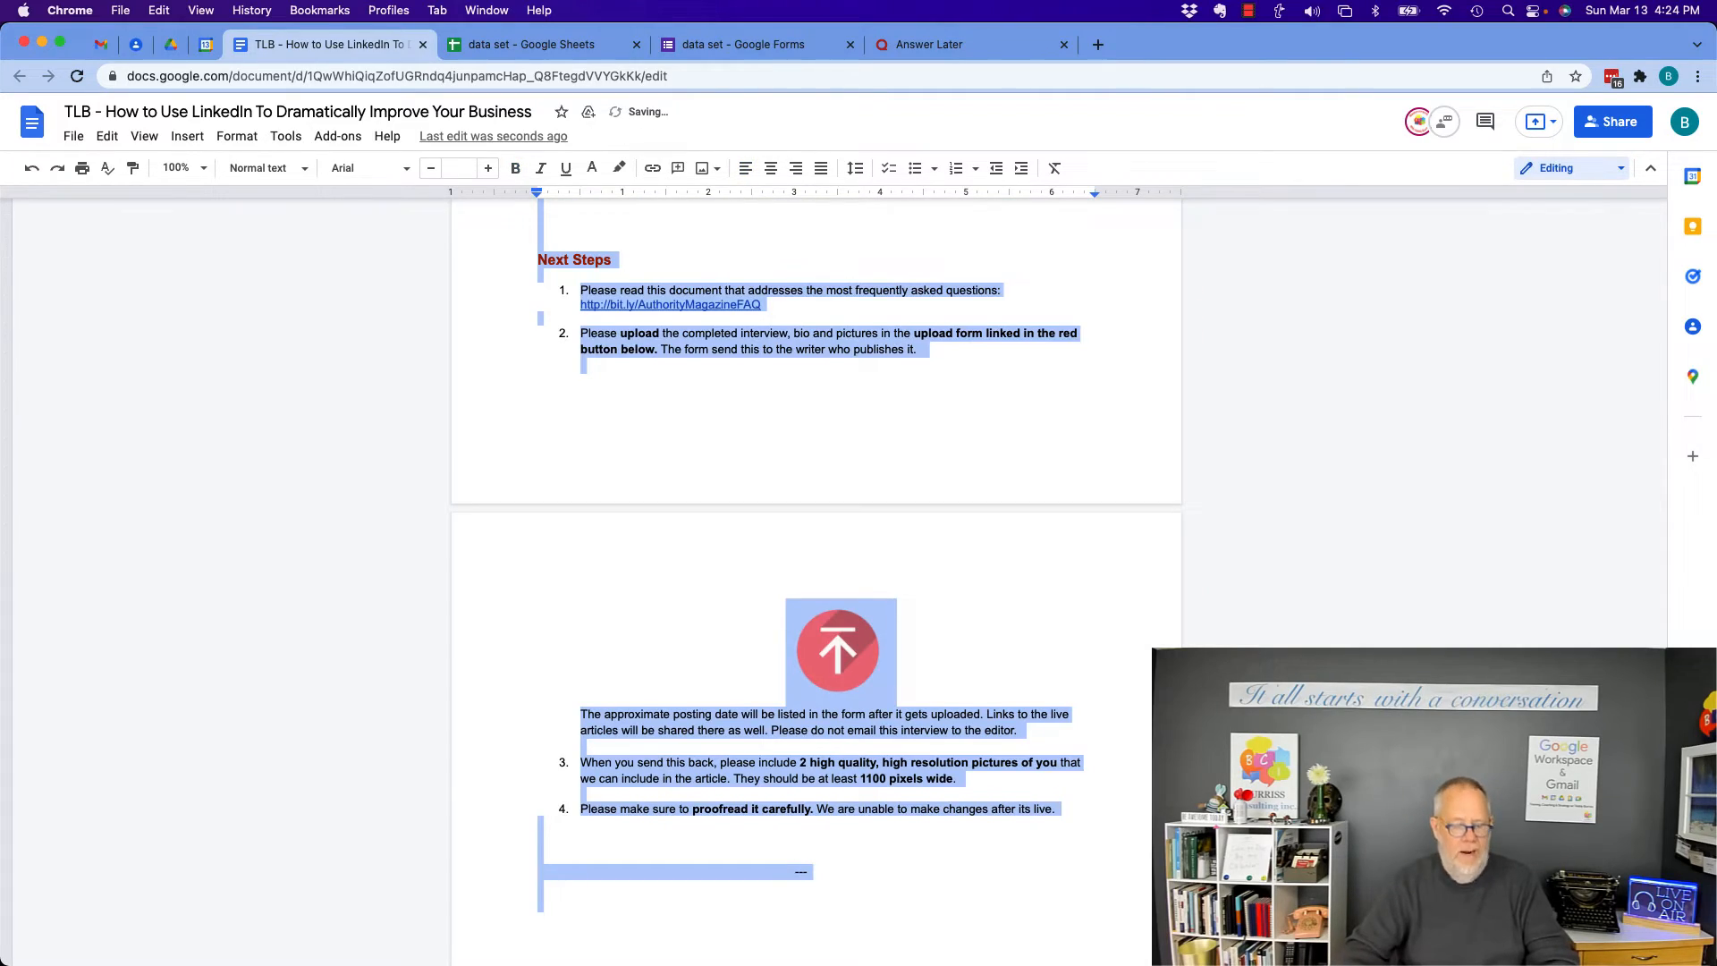
{"action": "scroll", "scroll_direction": "up", "scroll_amount": 3}
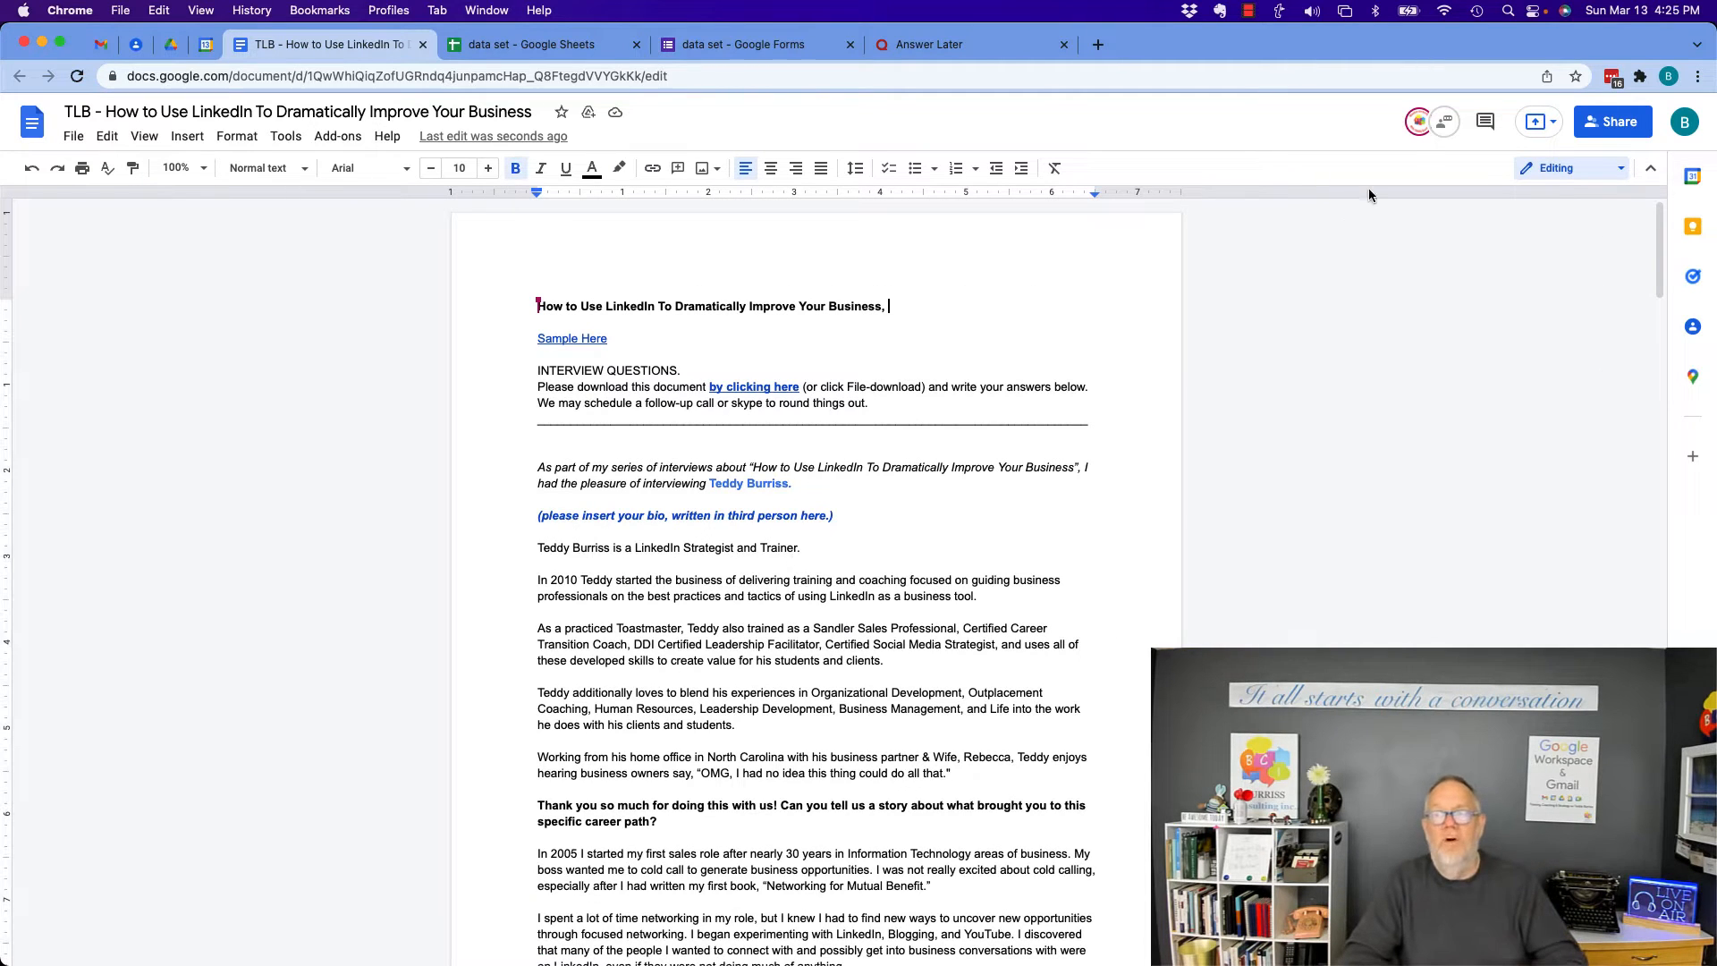
{"action": "left_click", "coordinate": [1417, 122]}
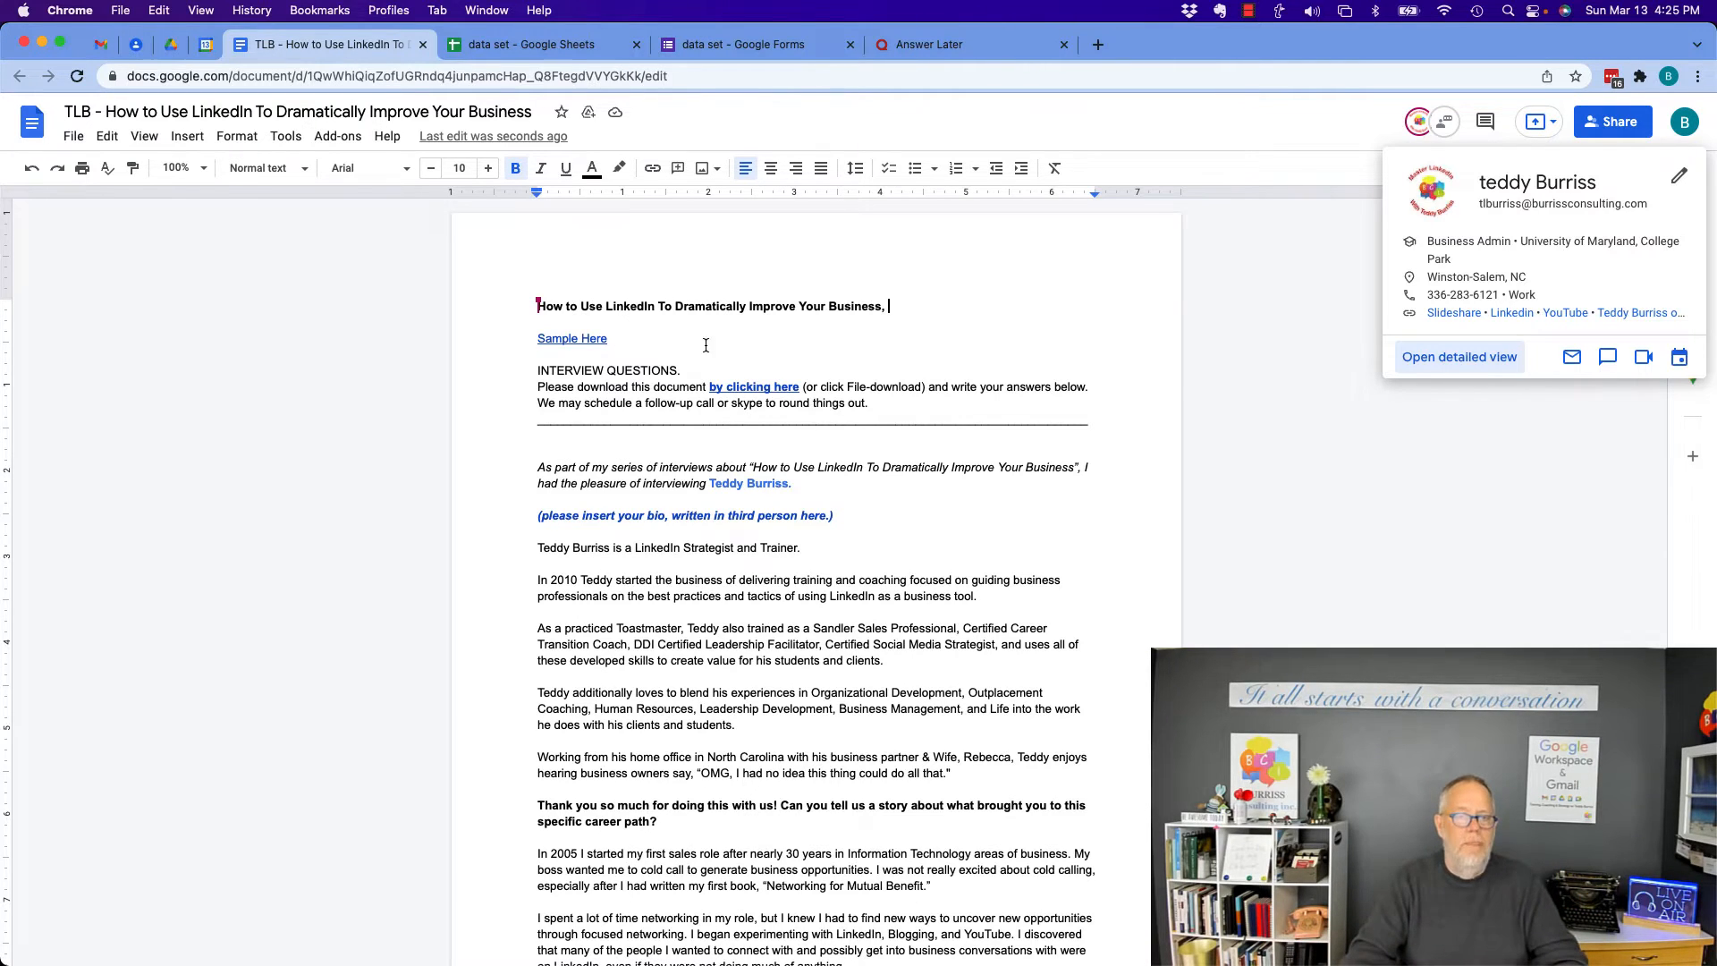
{"action": "left_click", "coordinate": [705, 344]}
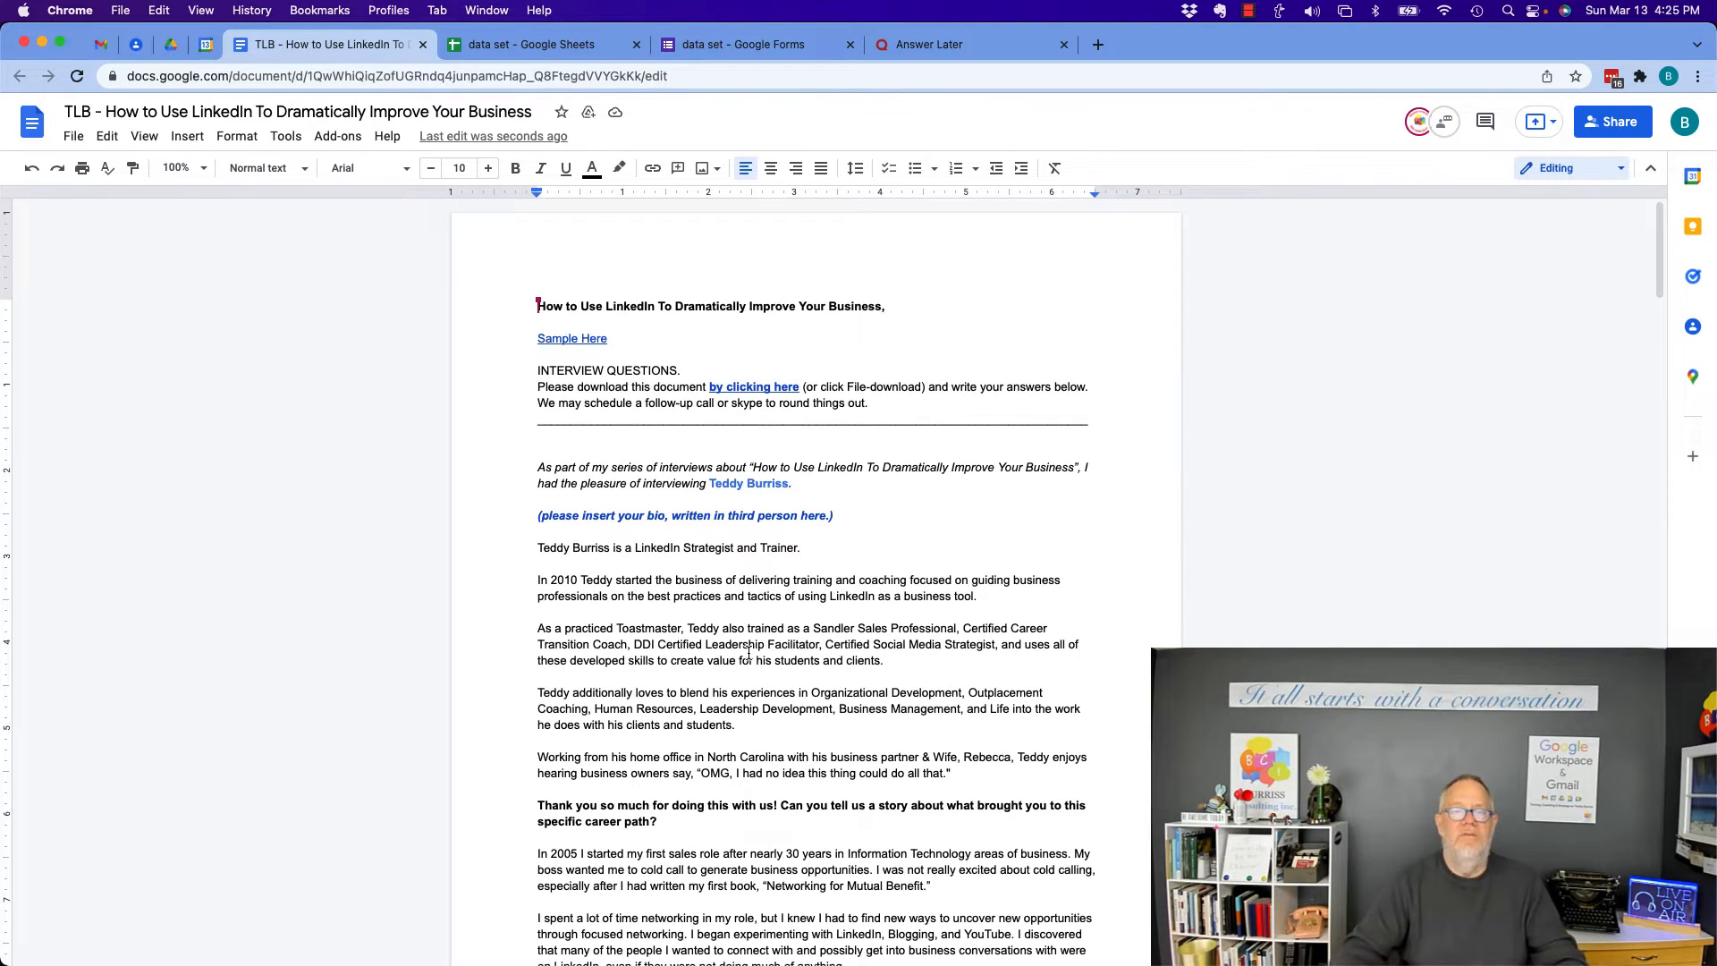
{"action": "mouse_move", "coordinate": [1612, 121]}
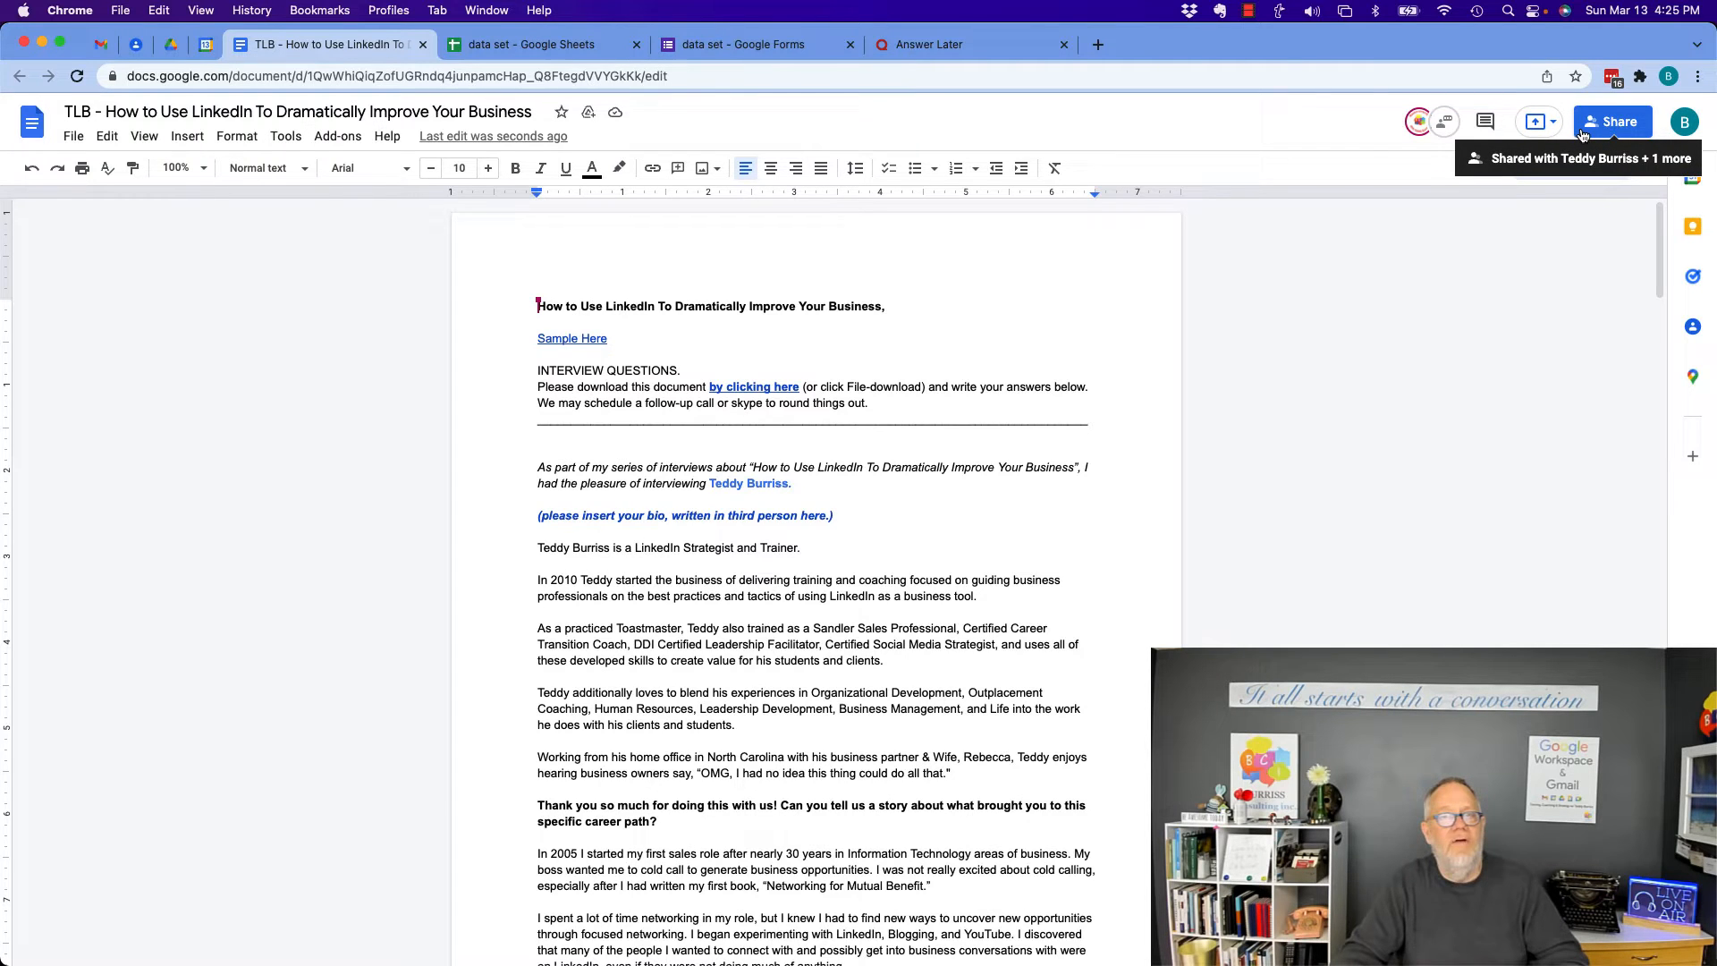
From the Share dialog, remove your own Editor access and confirm with Yes in the Update permission prompt.
{"action": "left_click", "coordinate": [1610, 122]}
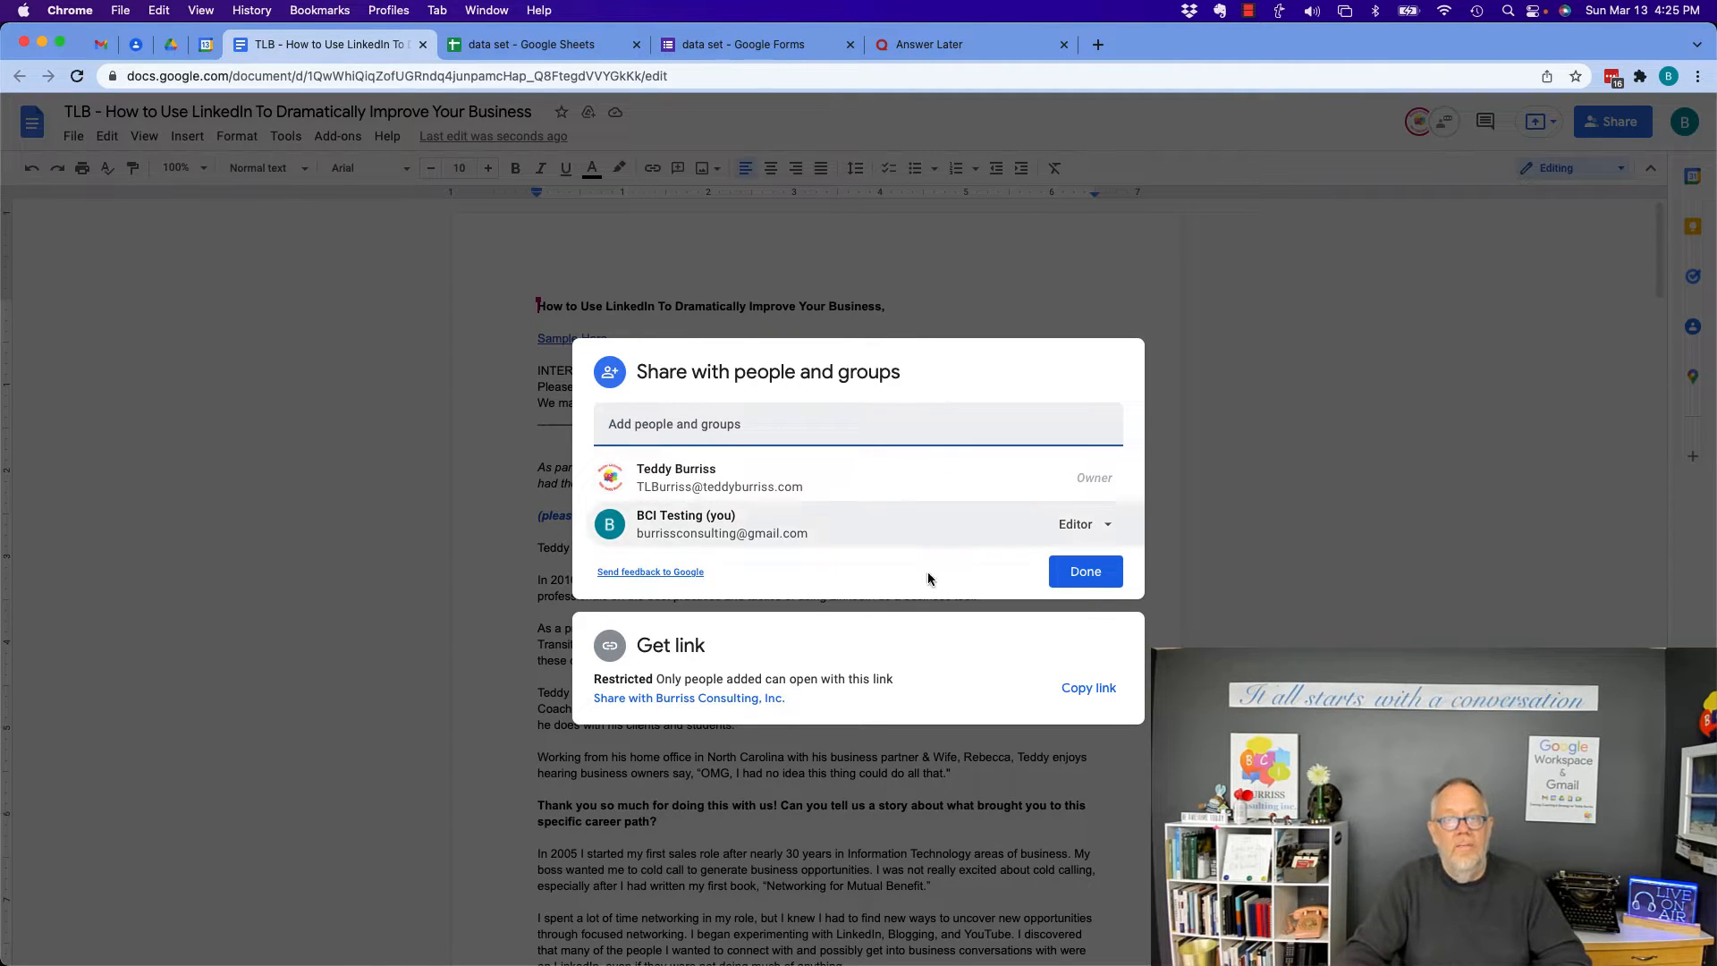
{"action": "mouse_move", "coordinate": [750, 548]}
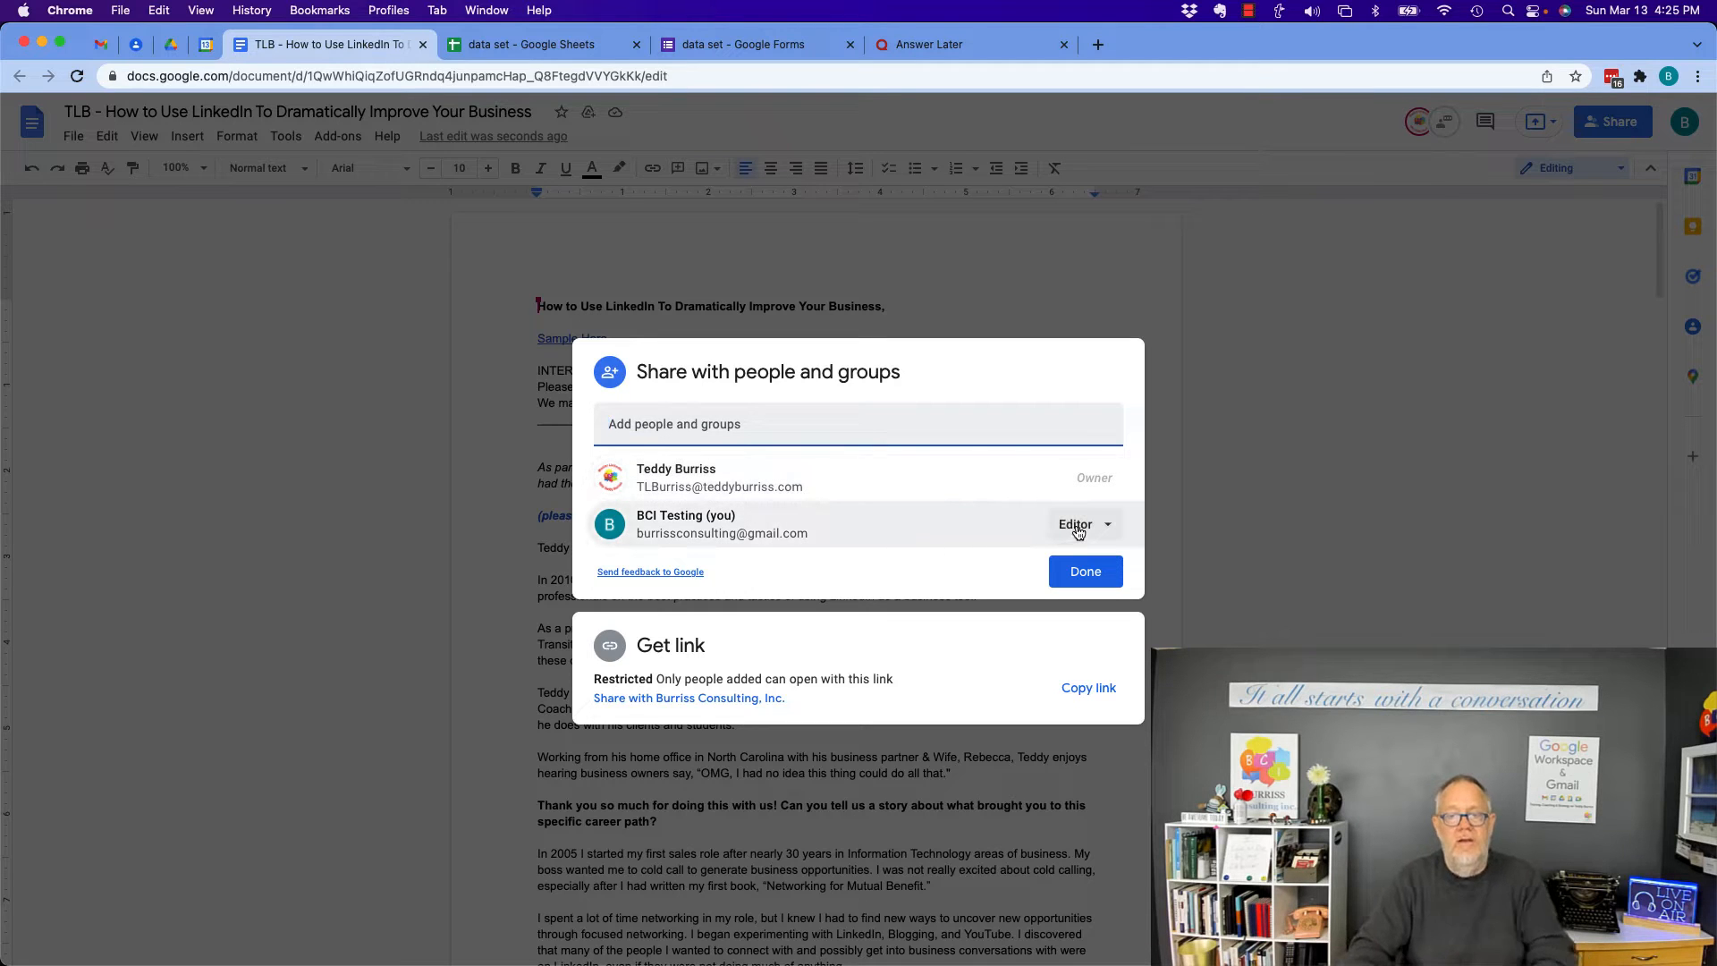
{"action": "left_click", "coordinate": [1084, 524]}
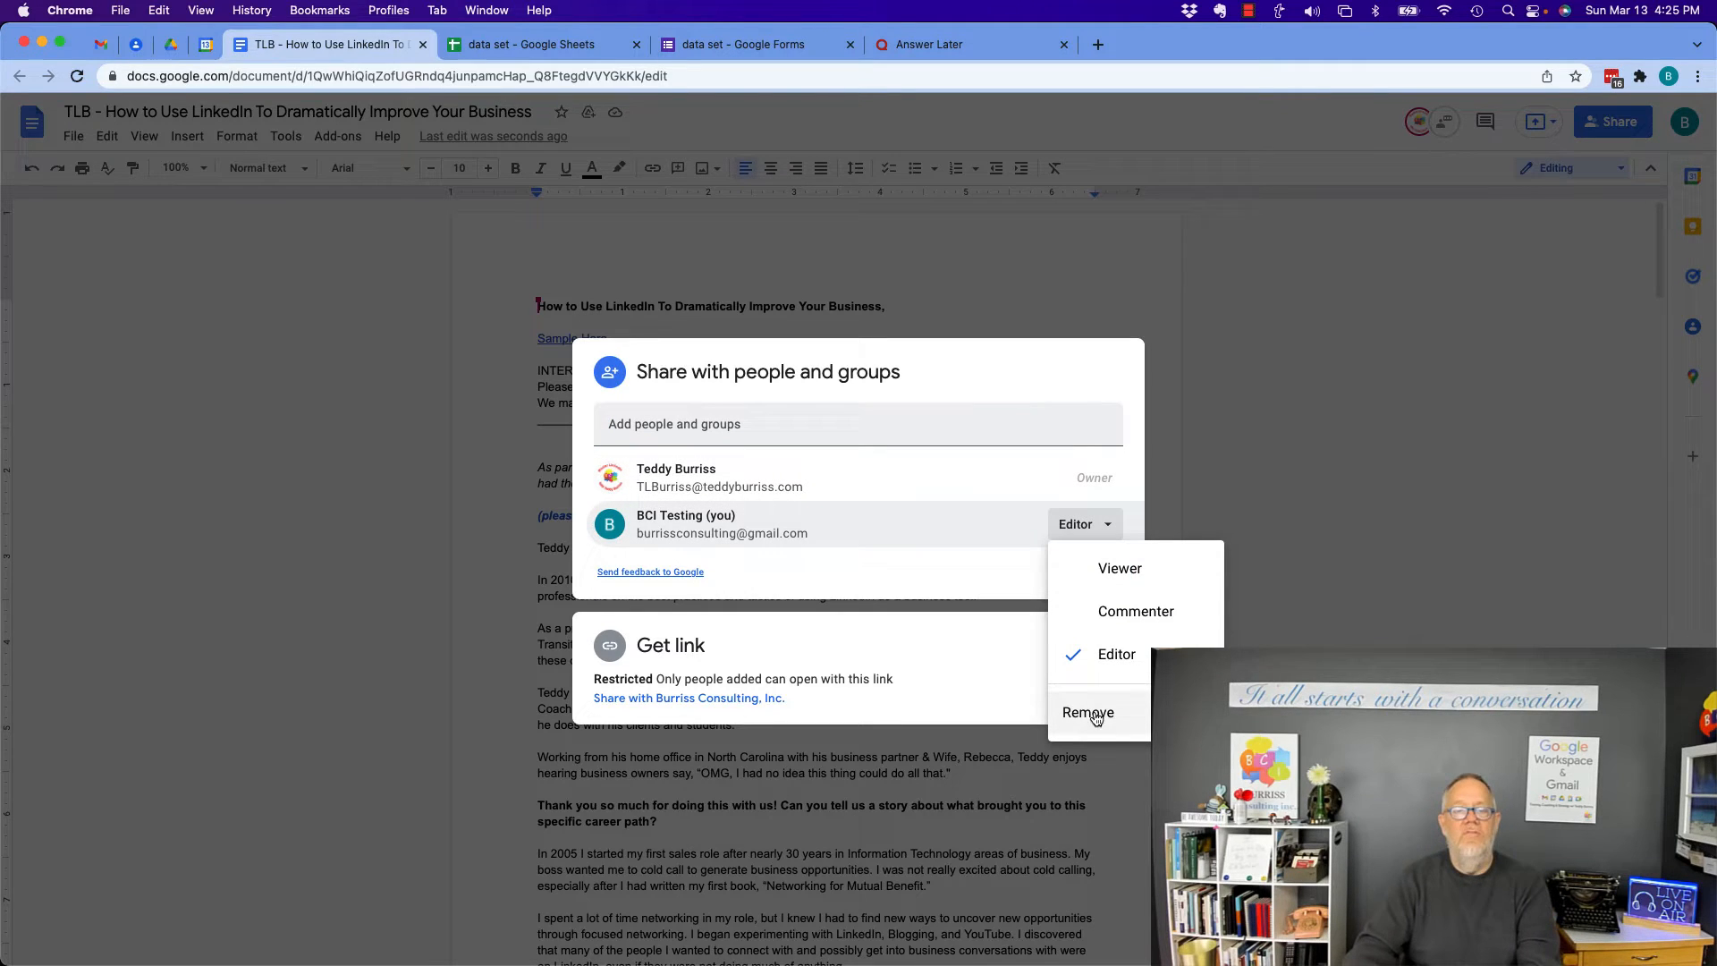
{"action": "left_click", "coordinate": [1087, 712]}
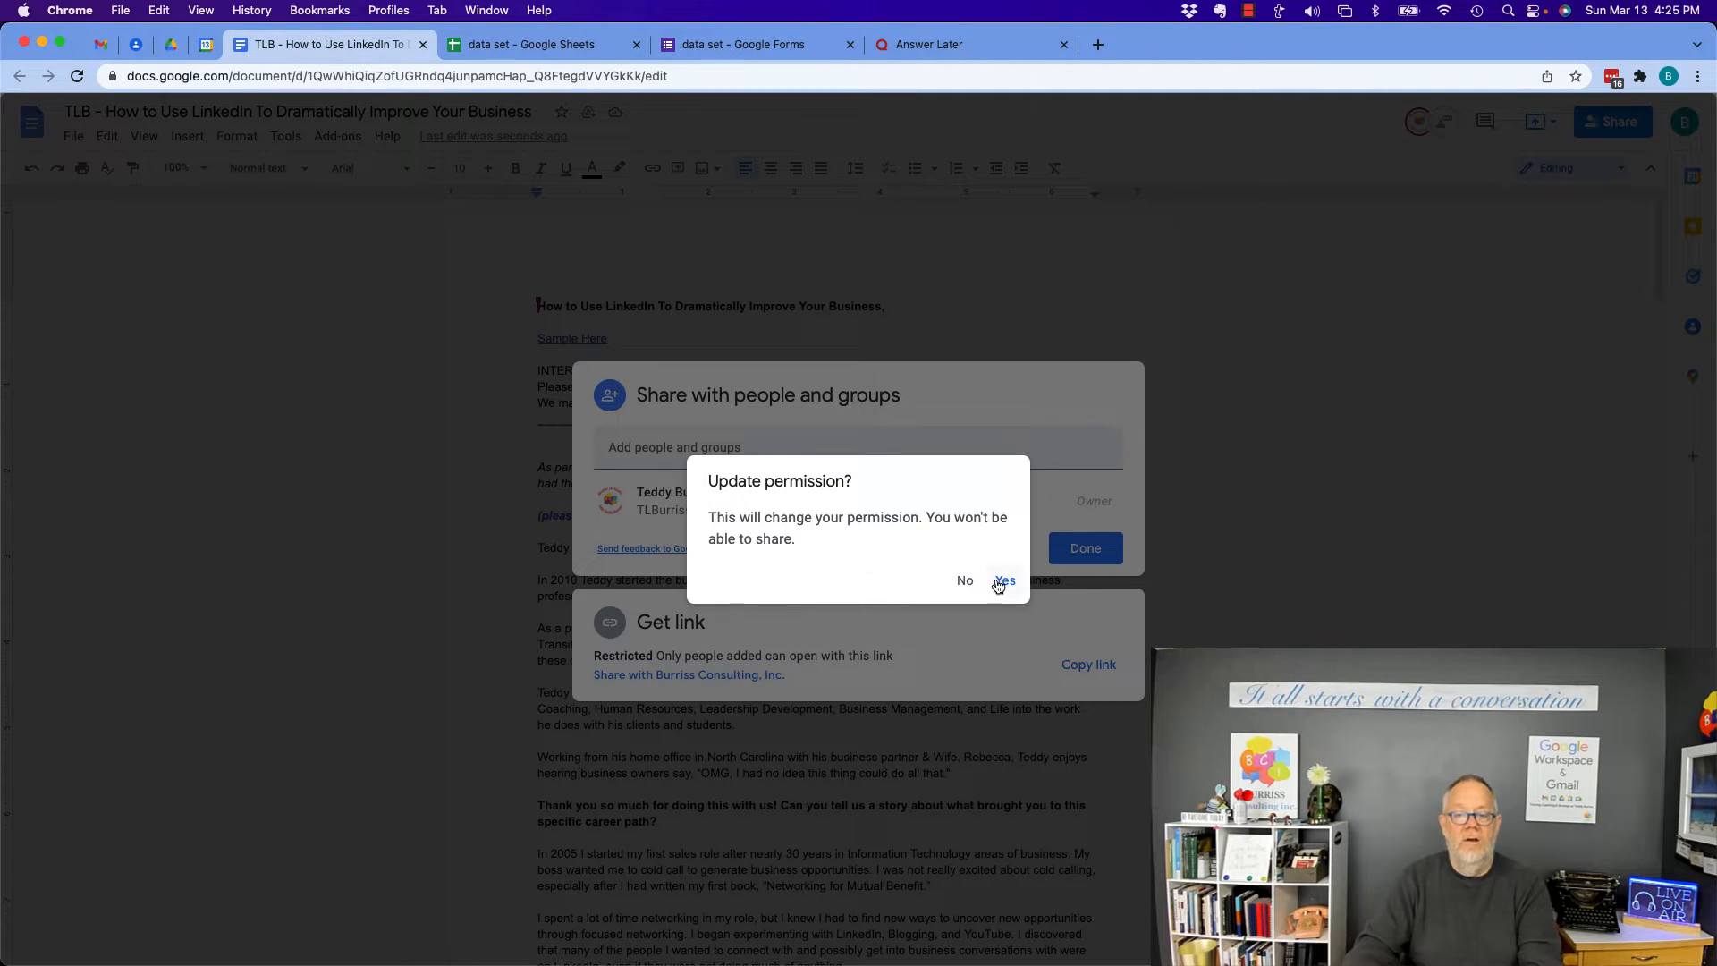
{"action": "left_click", "coordinate": [1002, 580]}
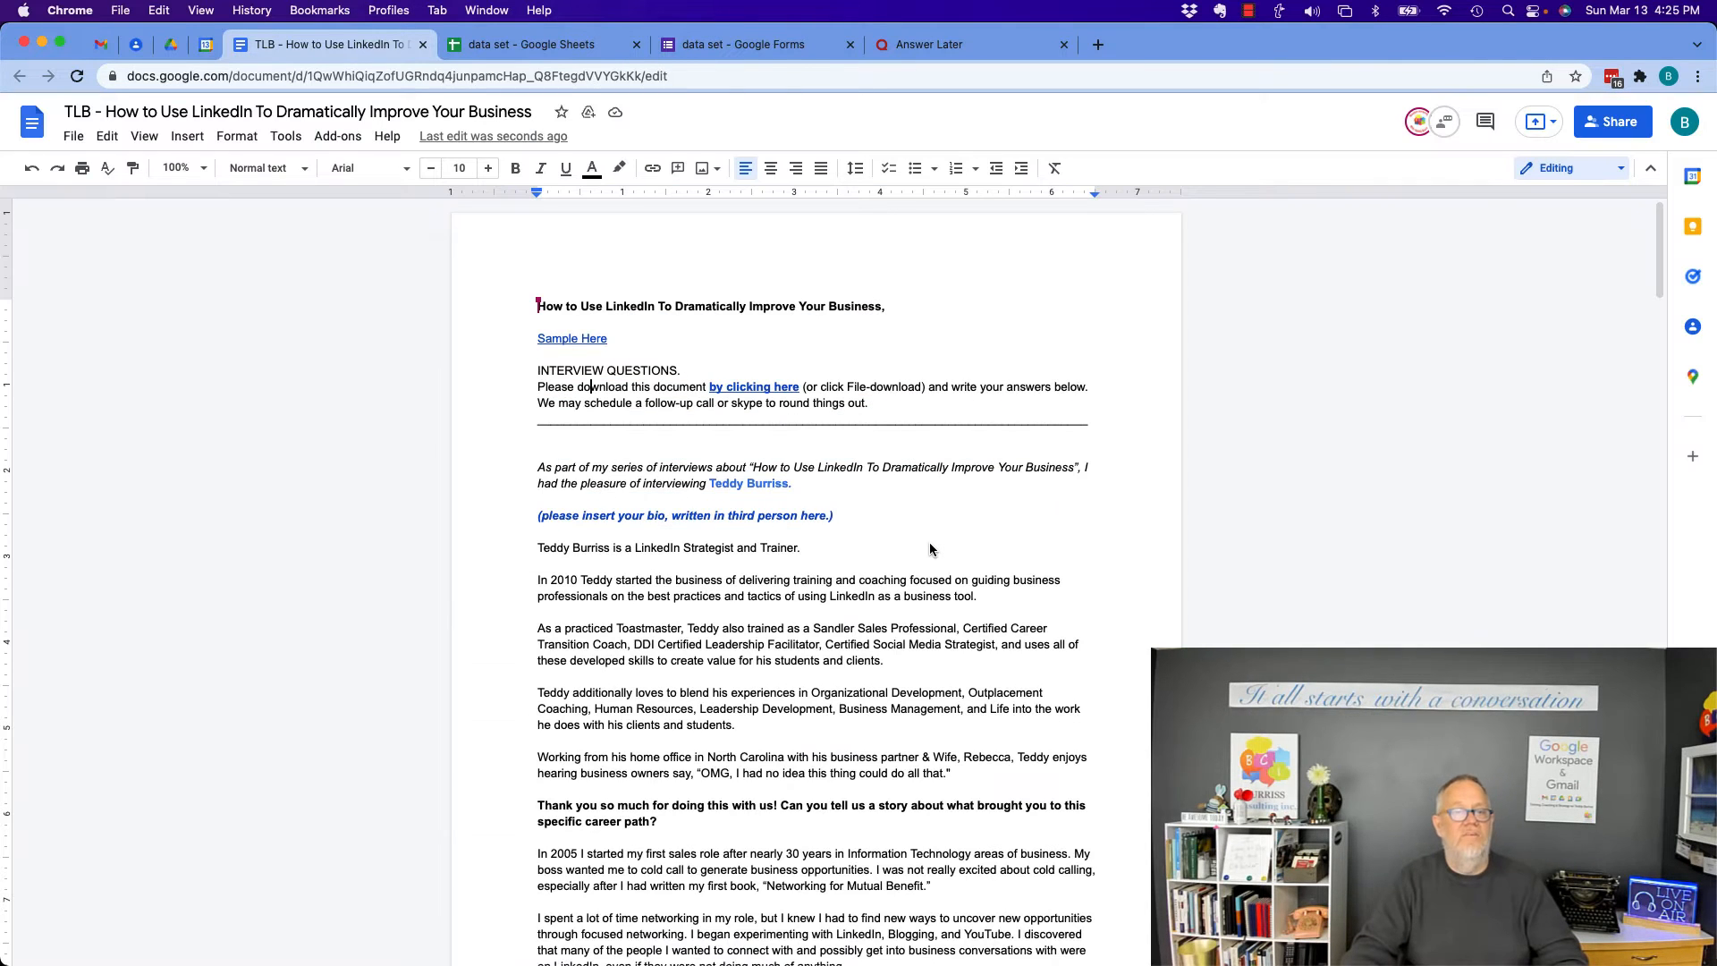
{"action": "type", "text": "a"}
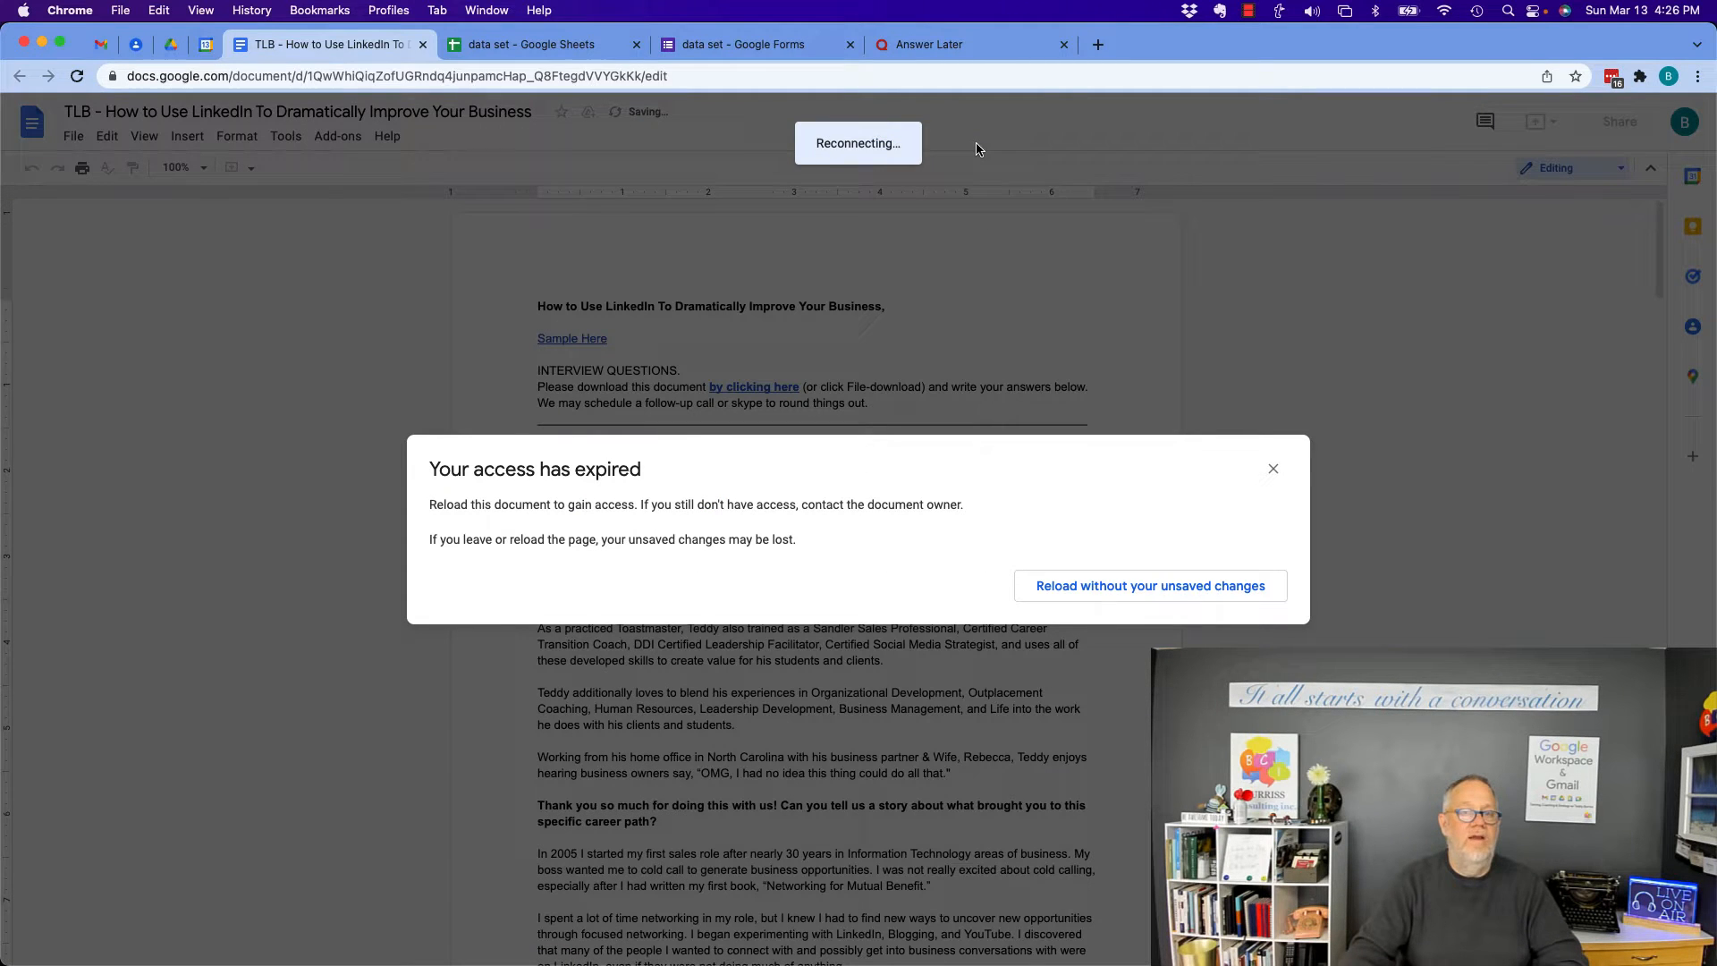
Reload without unsaved changes, landing on the 'You need access' page.
{"action": "left_click", "coordinate": [1148, 585]}
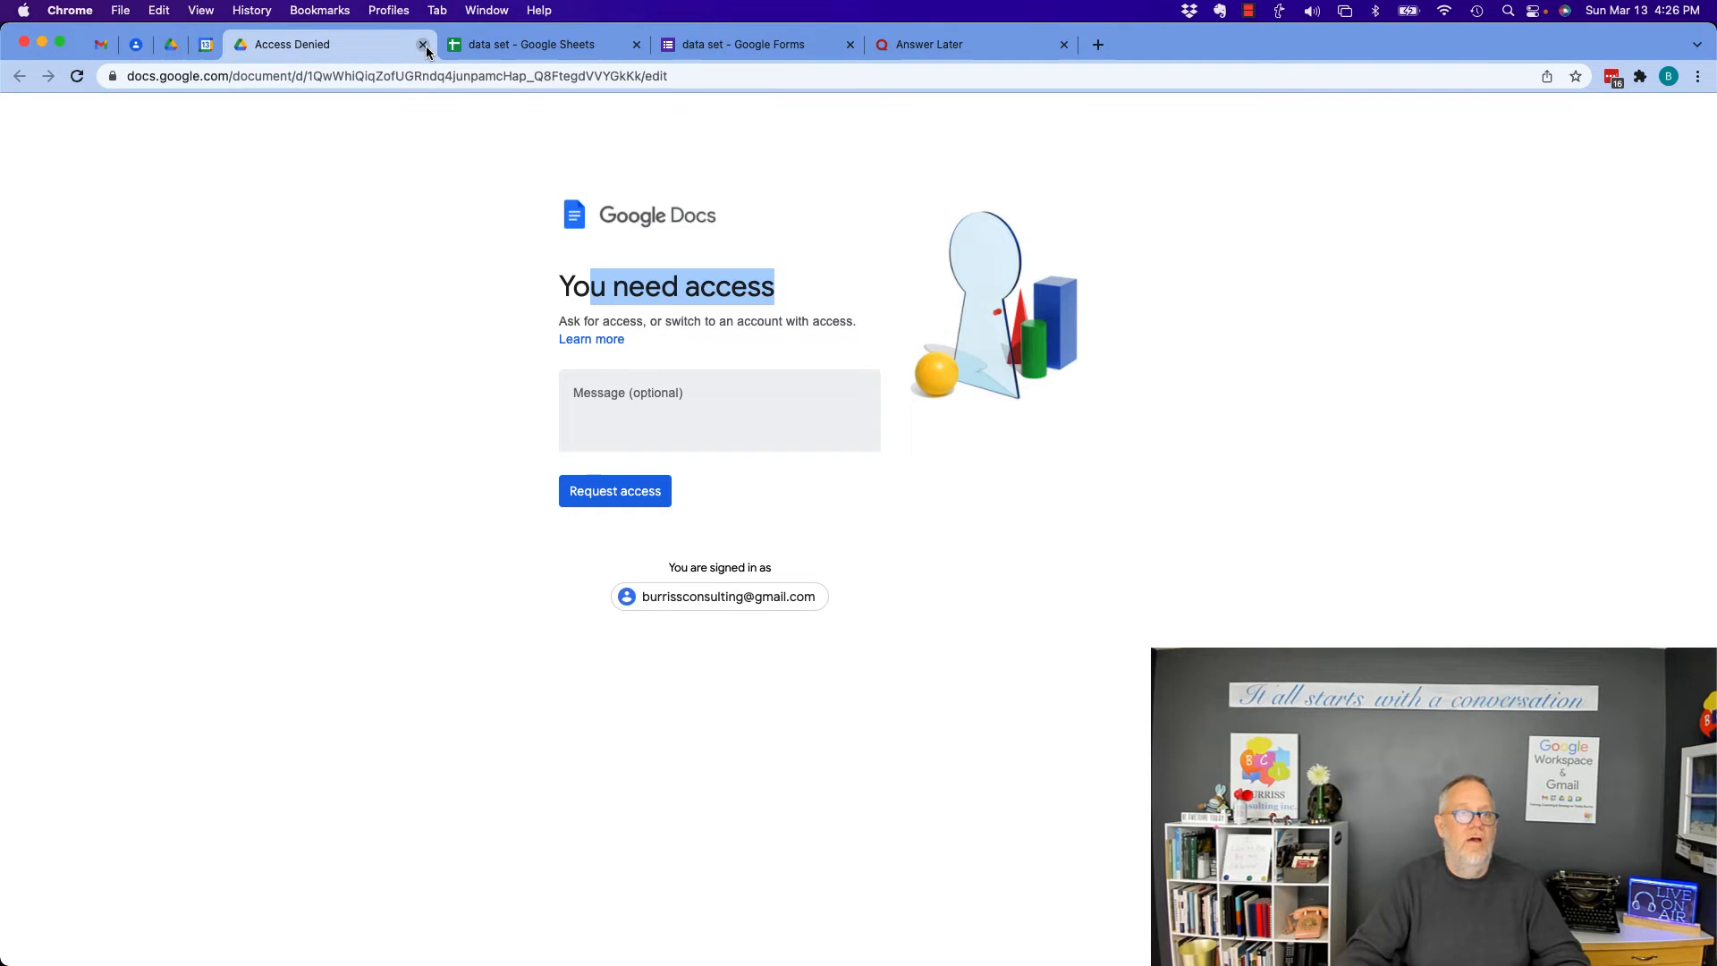
Close the Access Denied tab, refresh Shared with me, and open 'TLB Version of wild testing'.
{"action": "left_click", "coordinate": [422, 43]}
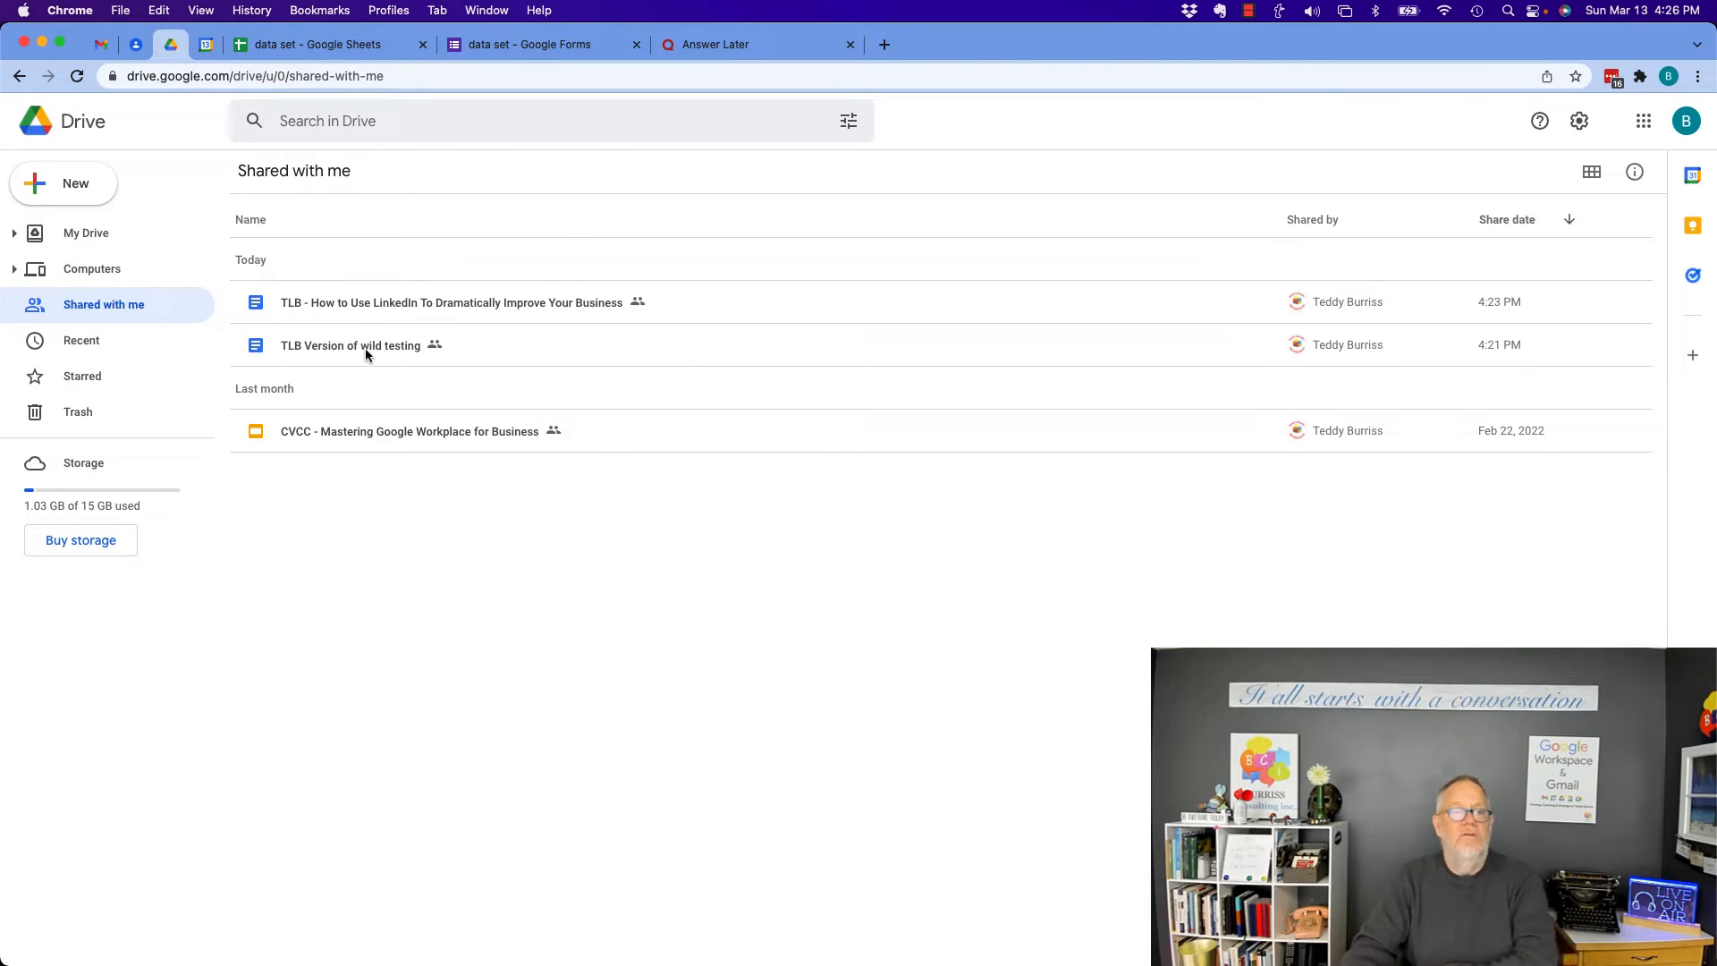
{"action": "left_click", "coordinate": [75, 76]}
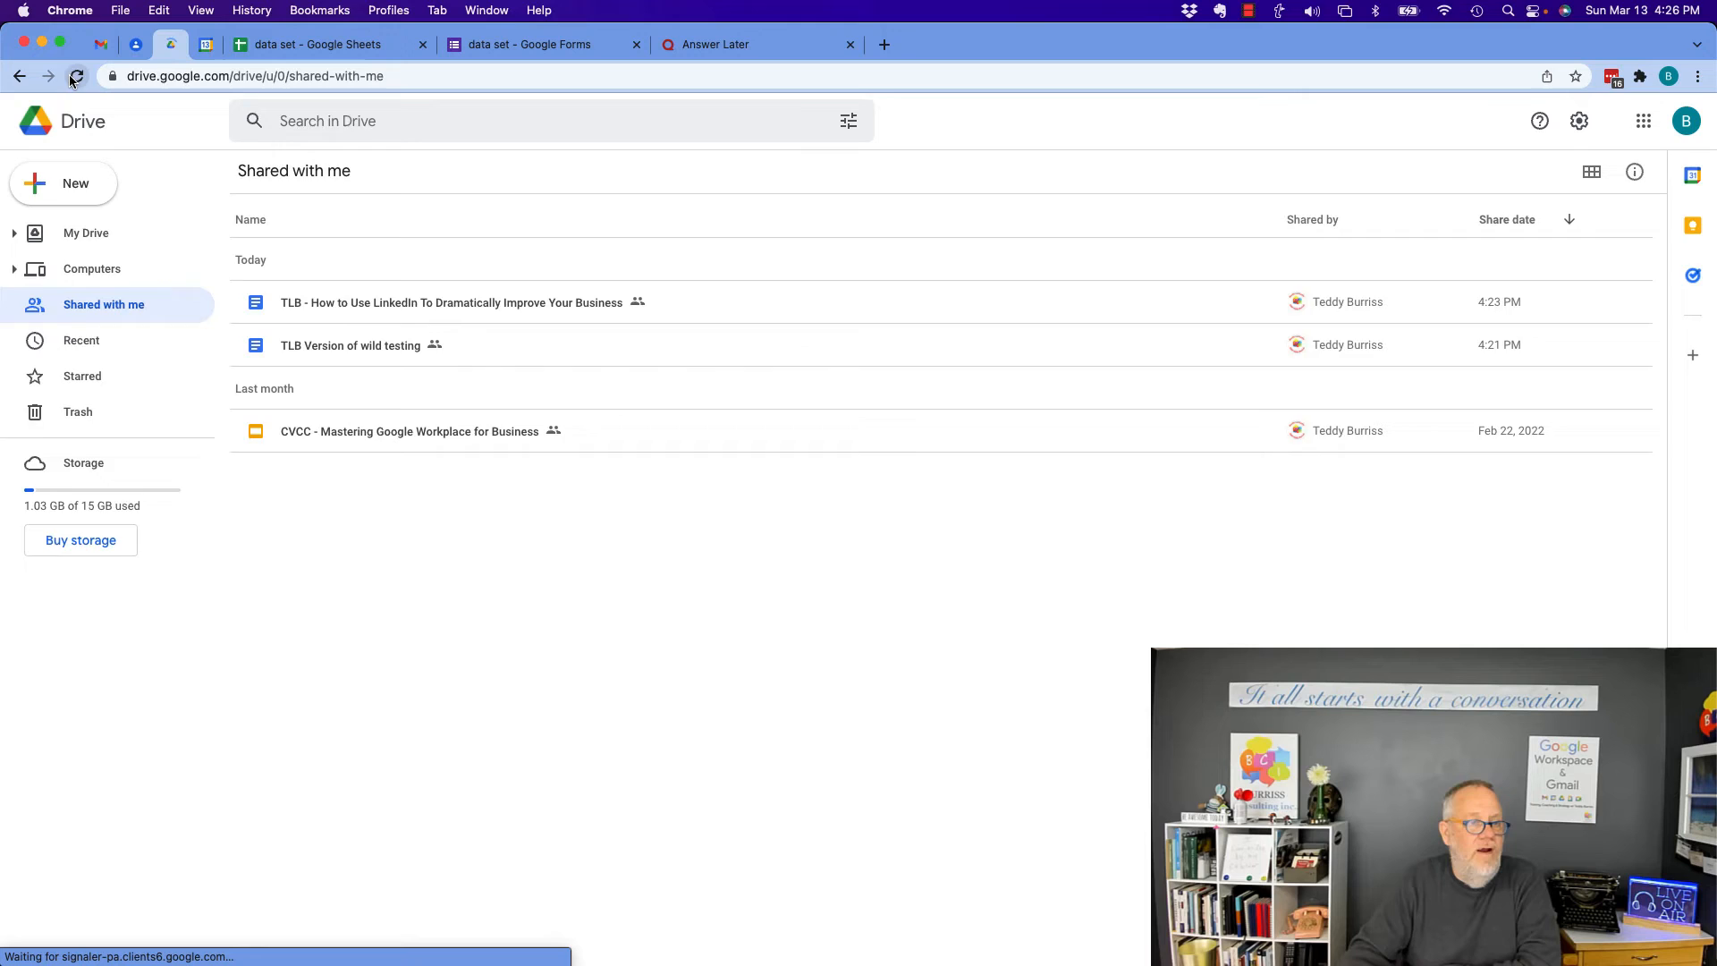
{"action": "left_click", "coordinate": [76, 75]}
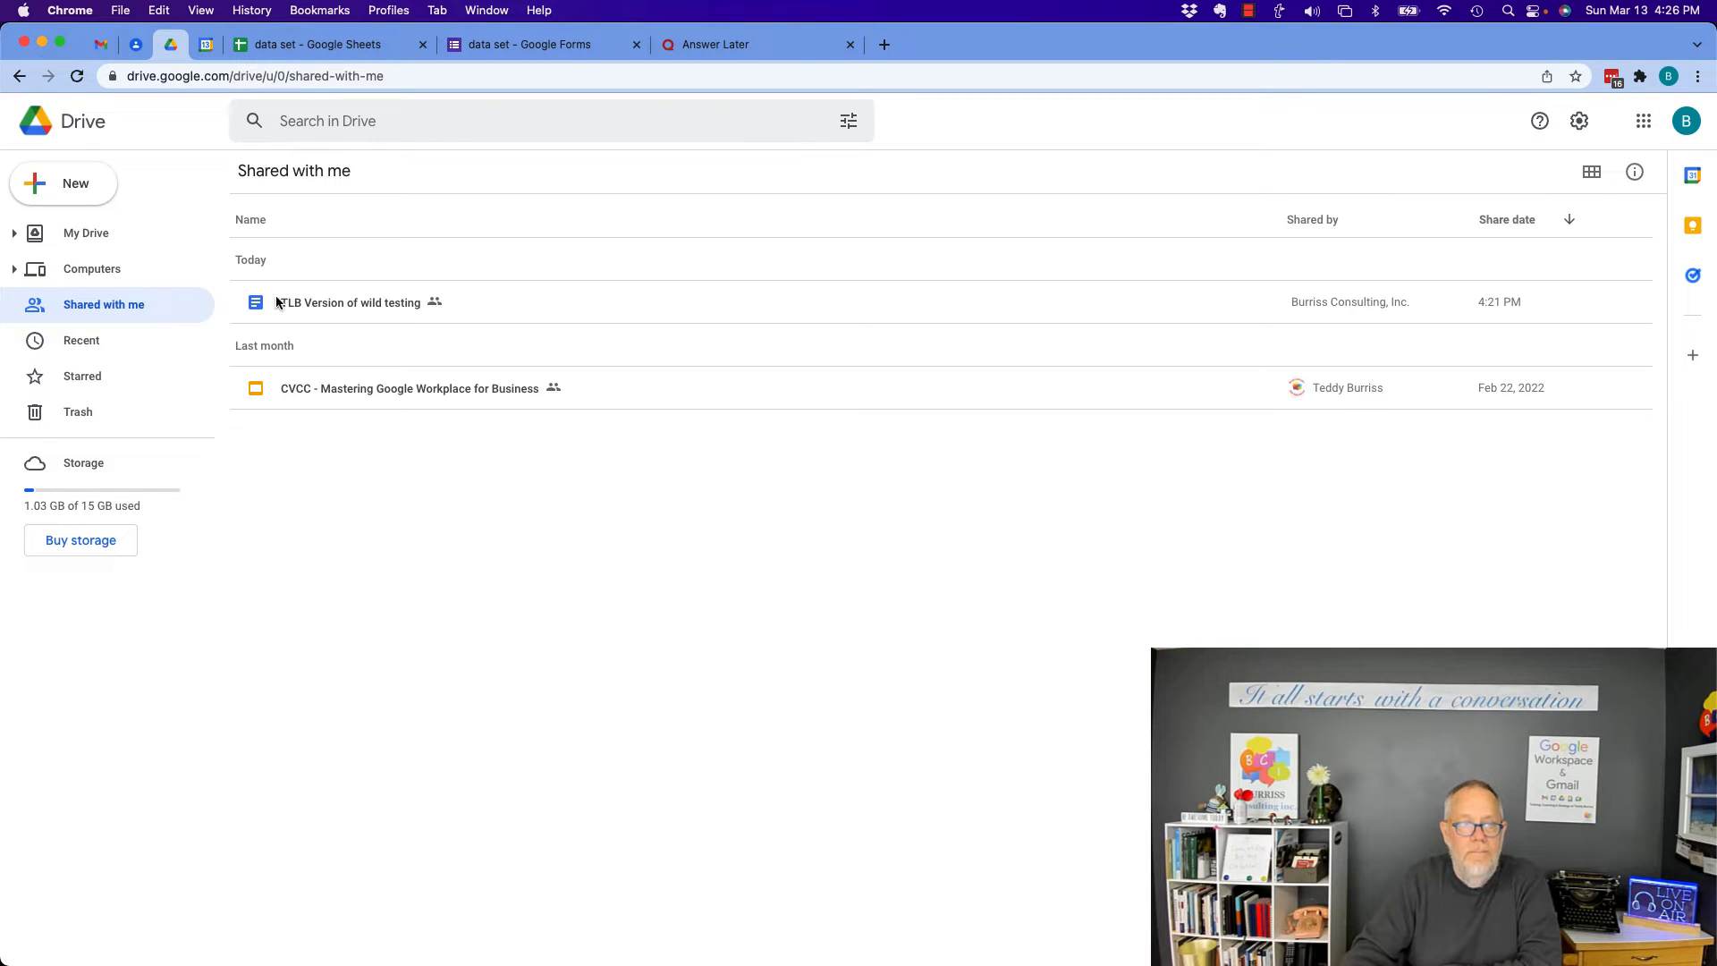
{"action": "left_click", "coordinate": [350, 302]}
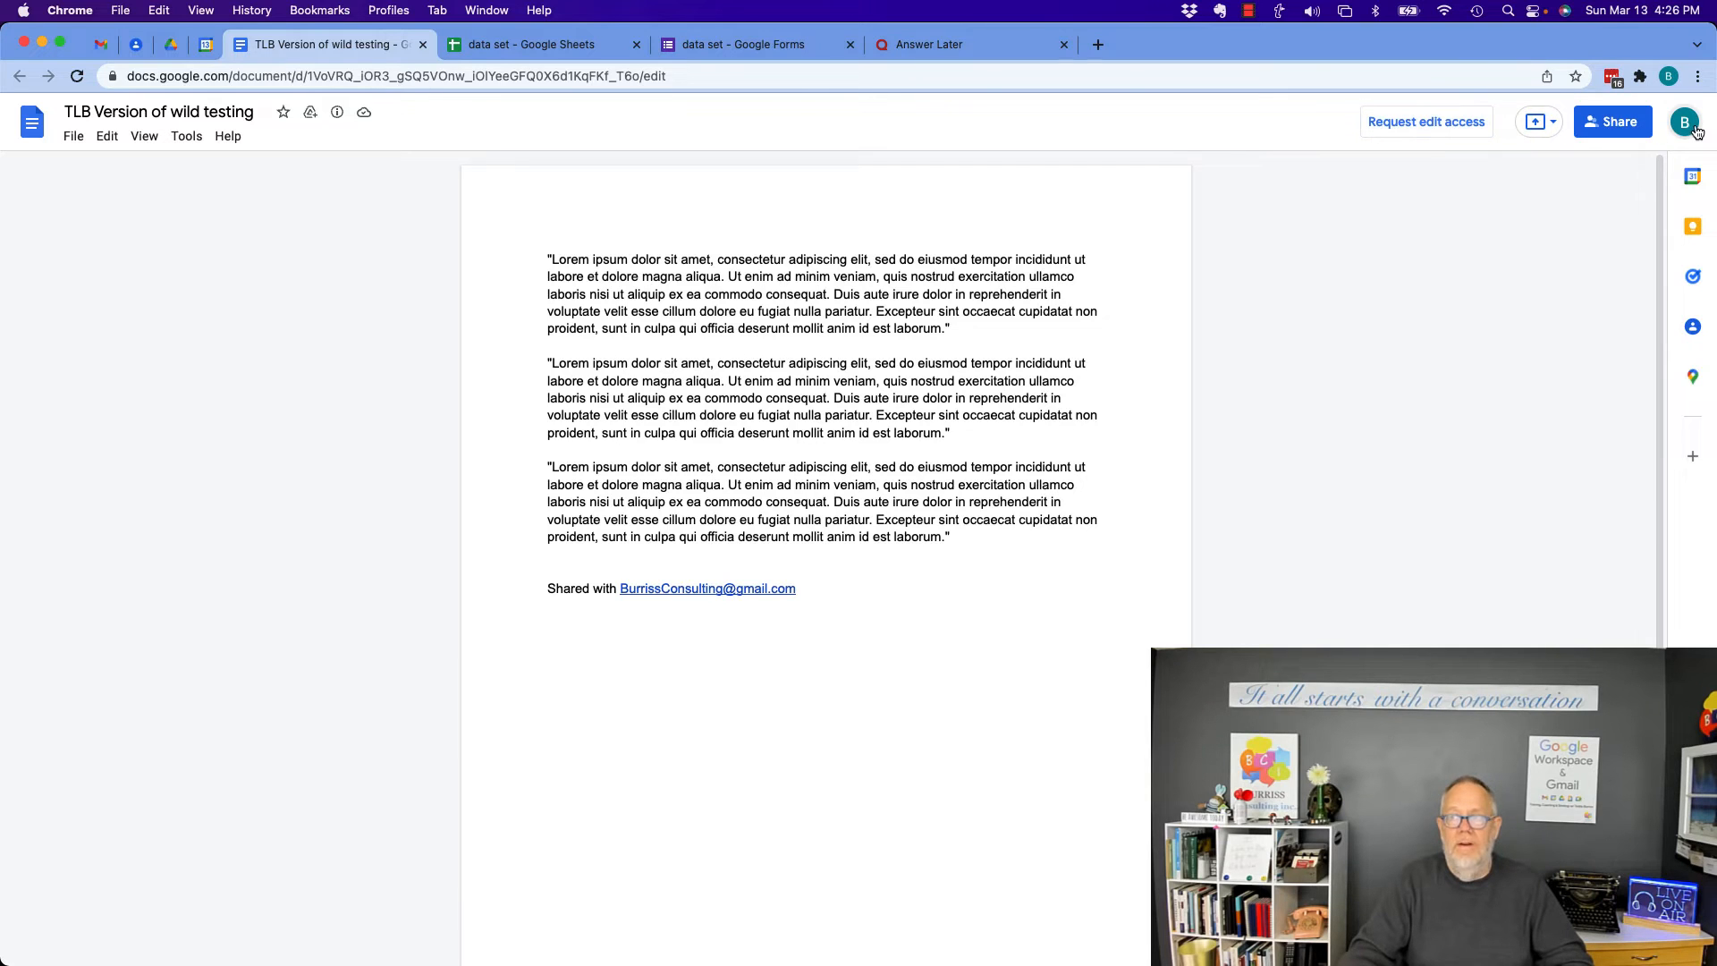
{"action": "left_click", "coordinate": [1612, 121]}
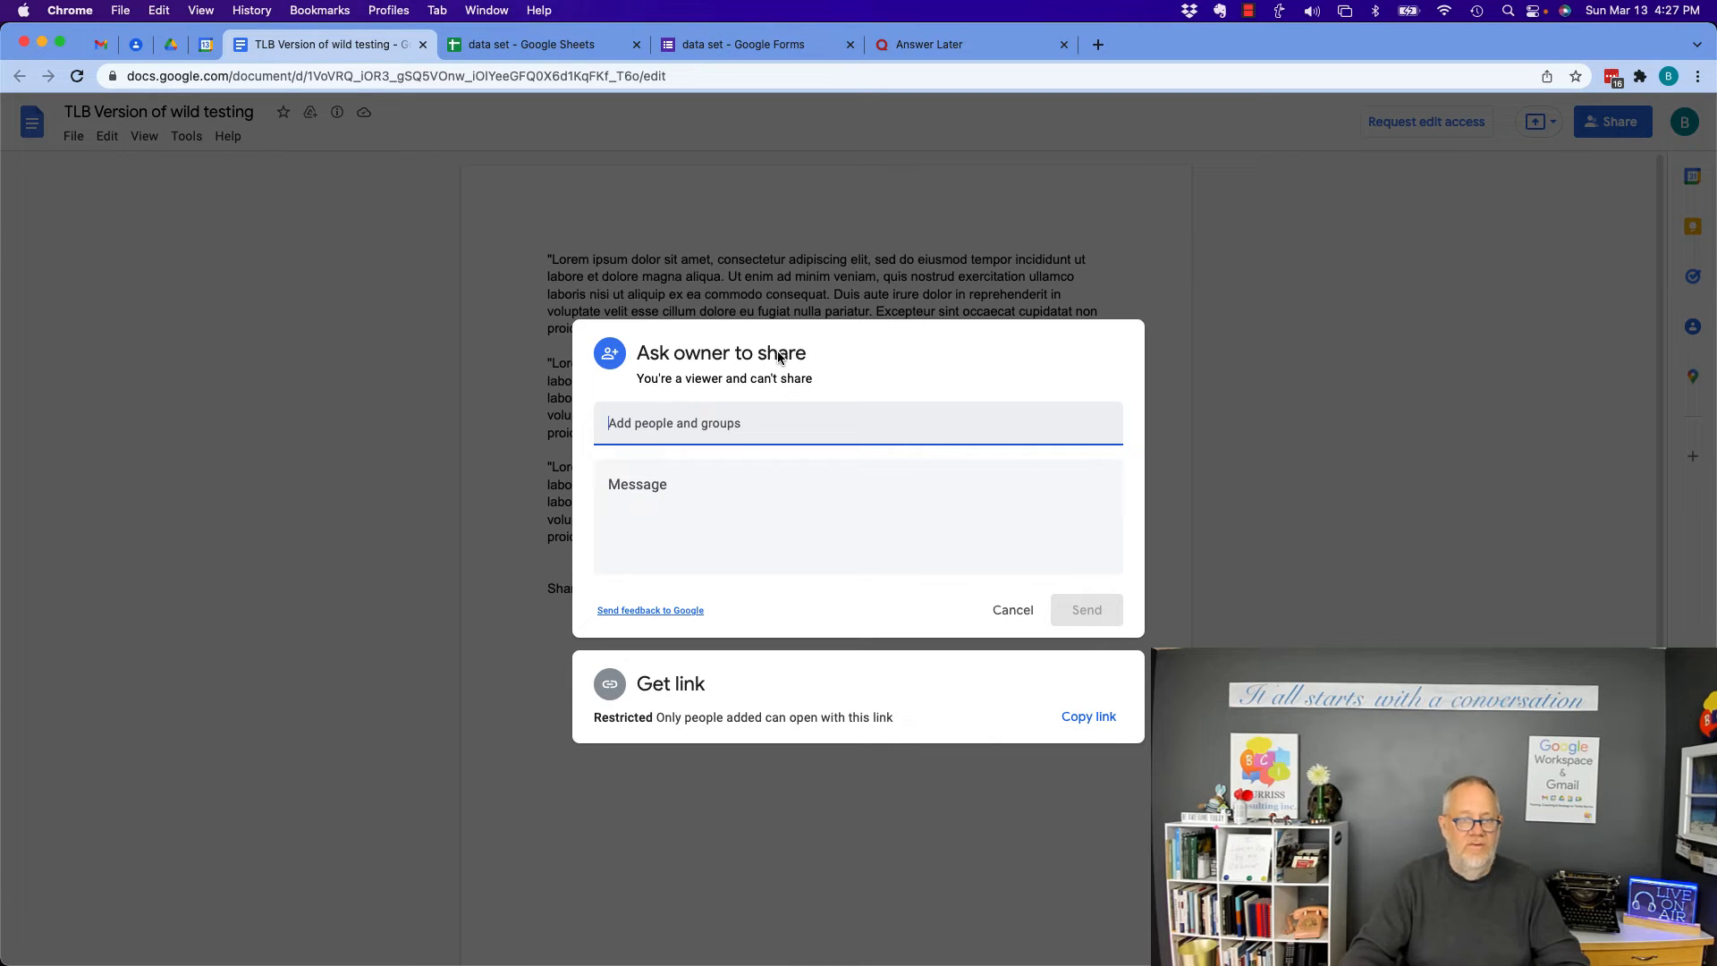
{"action": "left_click", "coordinate": [1011, 610]}
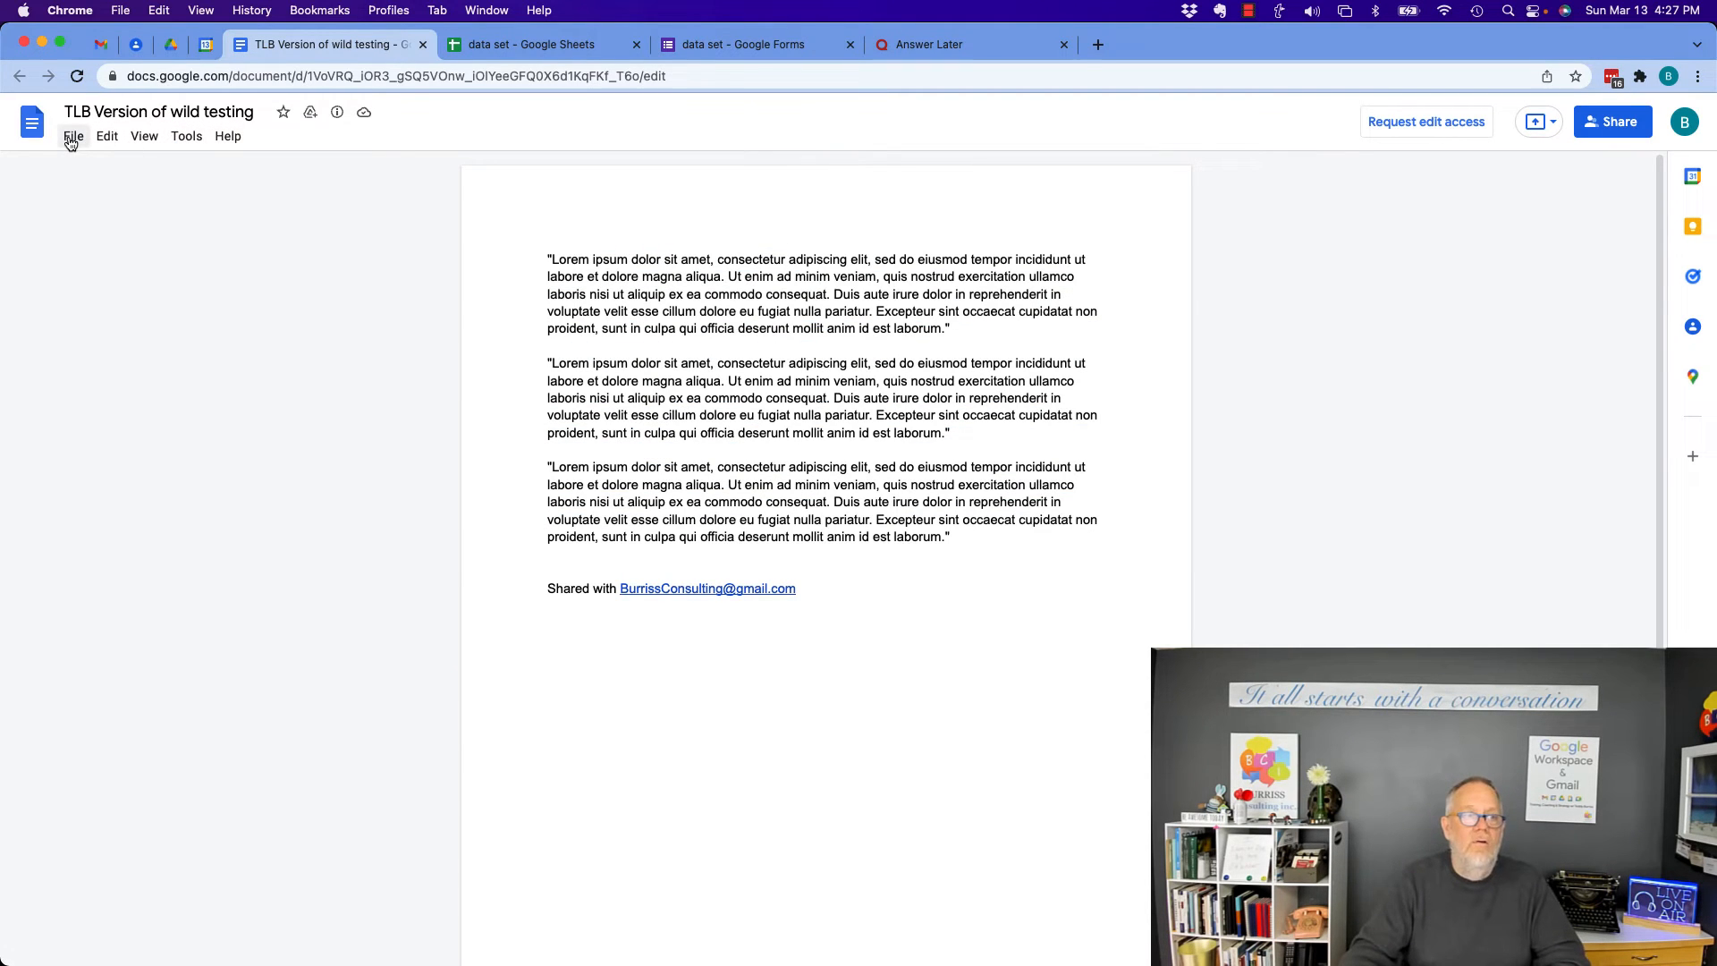
{"action": "mouse_move", "coordinate": [1617, 158]}
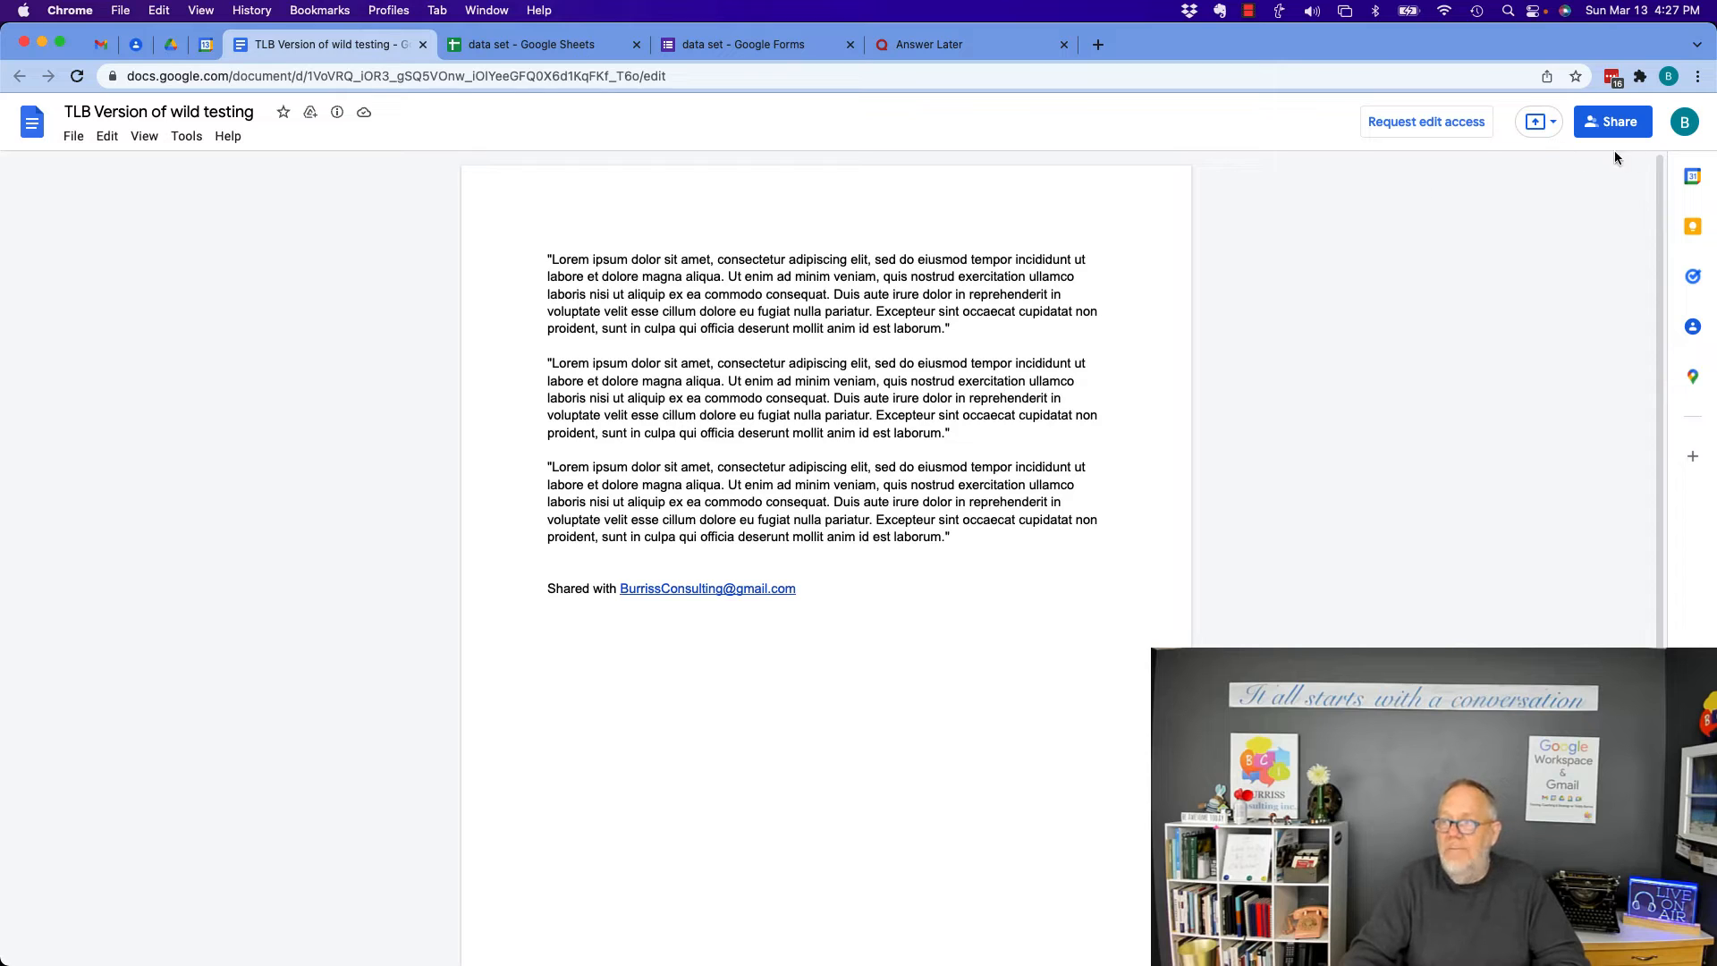
{"action": "left_click", "coordinate": [74, 134]}
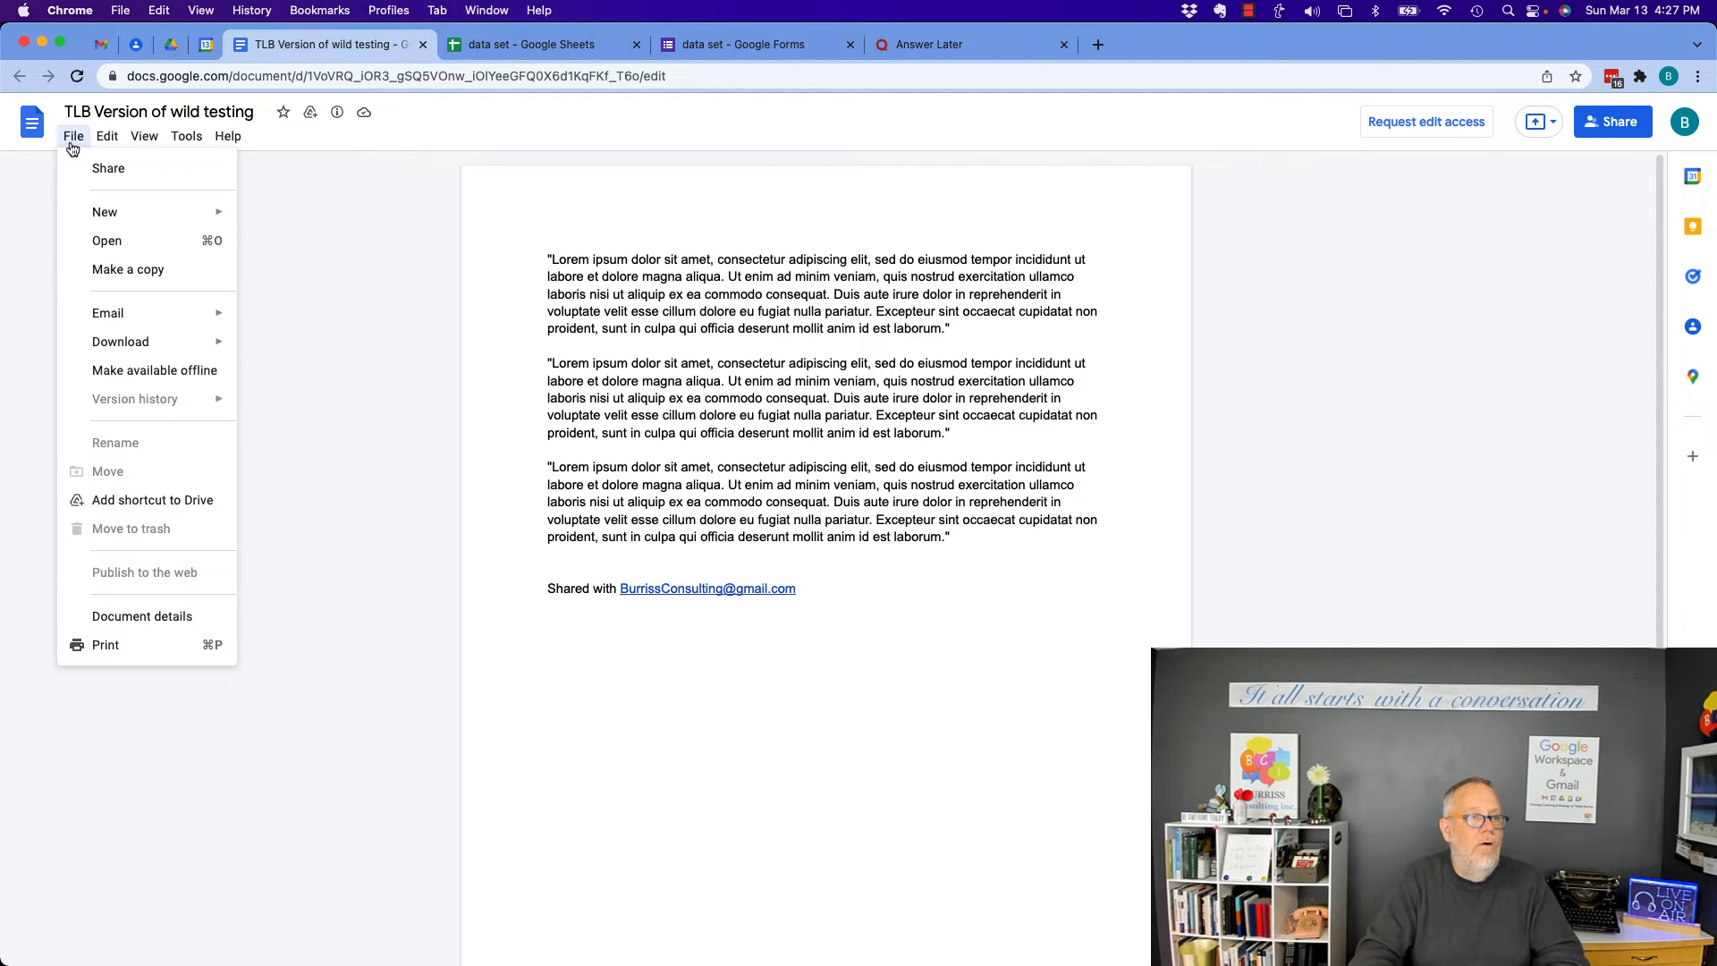
{"action": "left_click", "coordinate": [143, 136]}
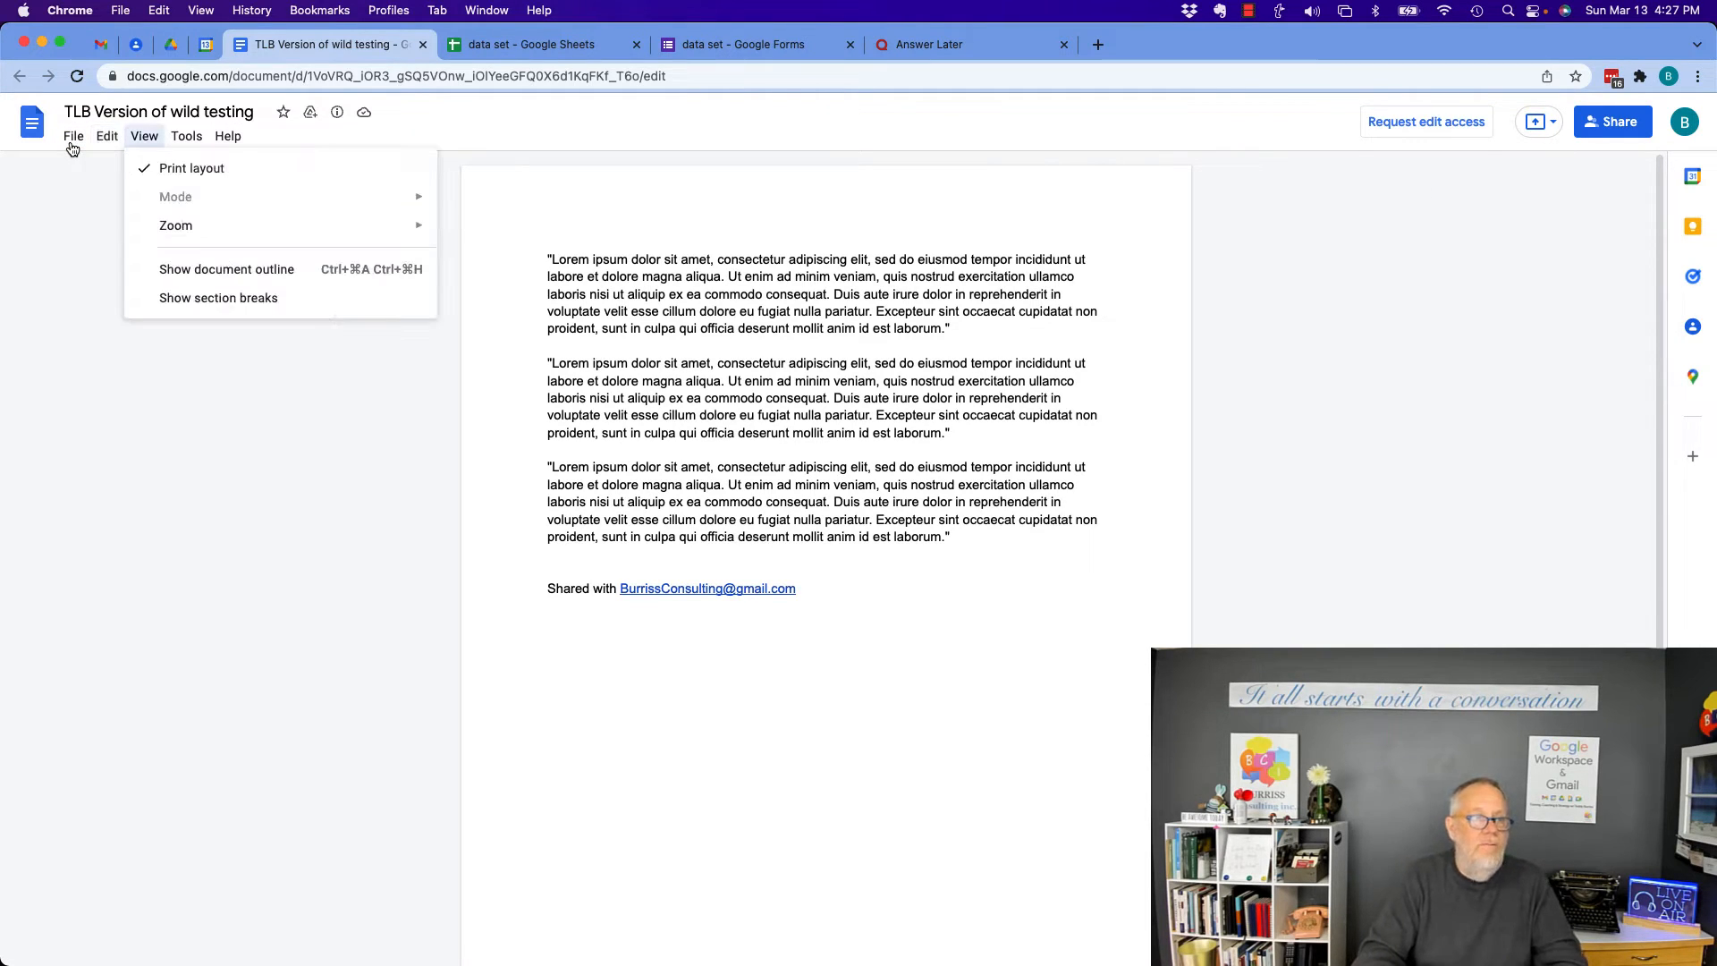
{"action": "left_click", "coordinate": [186, 136]}
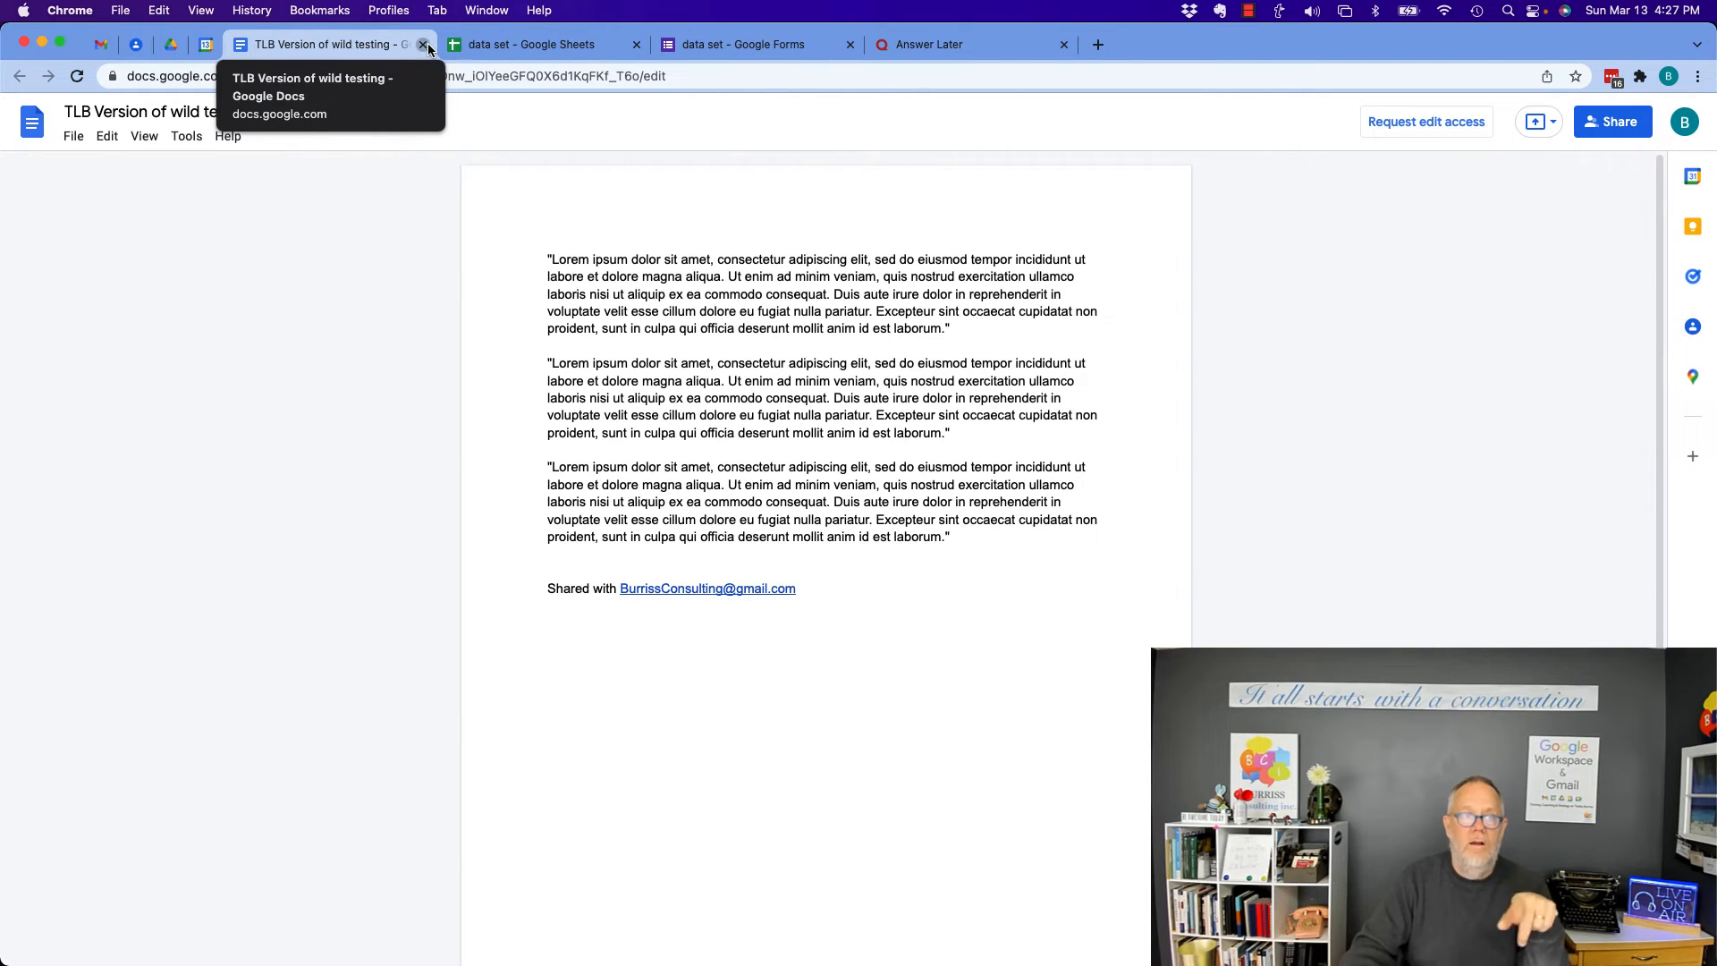
Close the Docs tab, remove 'TLB Version of wild testing' from Shared with me, and switch to Gmail.
{"action": "left_click", "coordinate": [426, 44]}
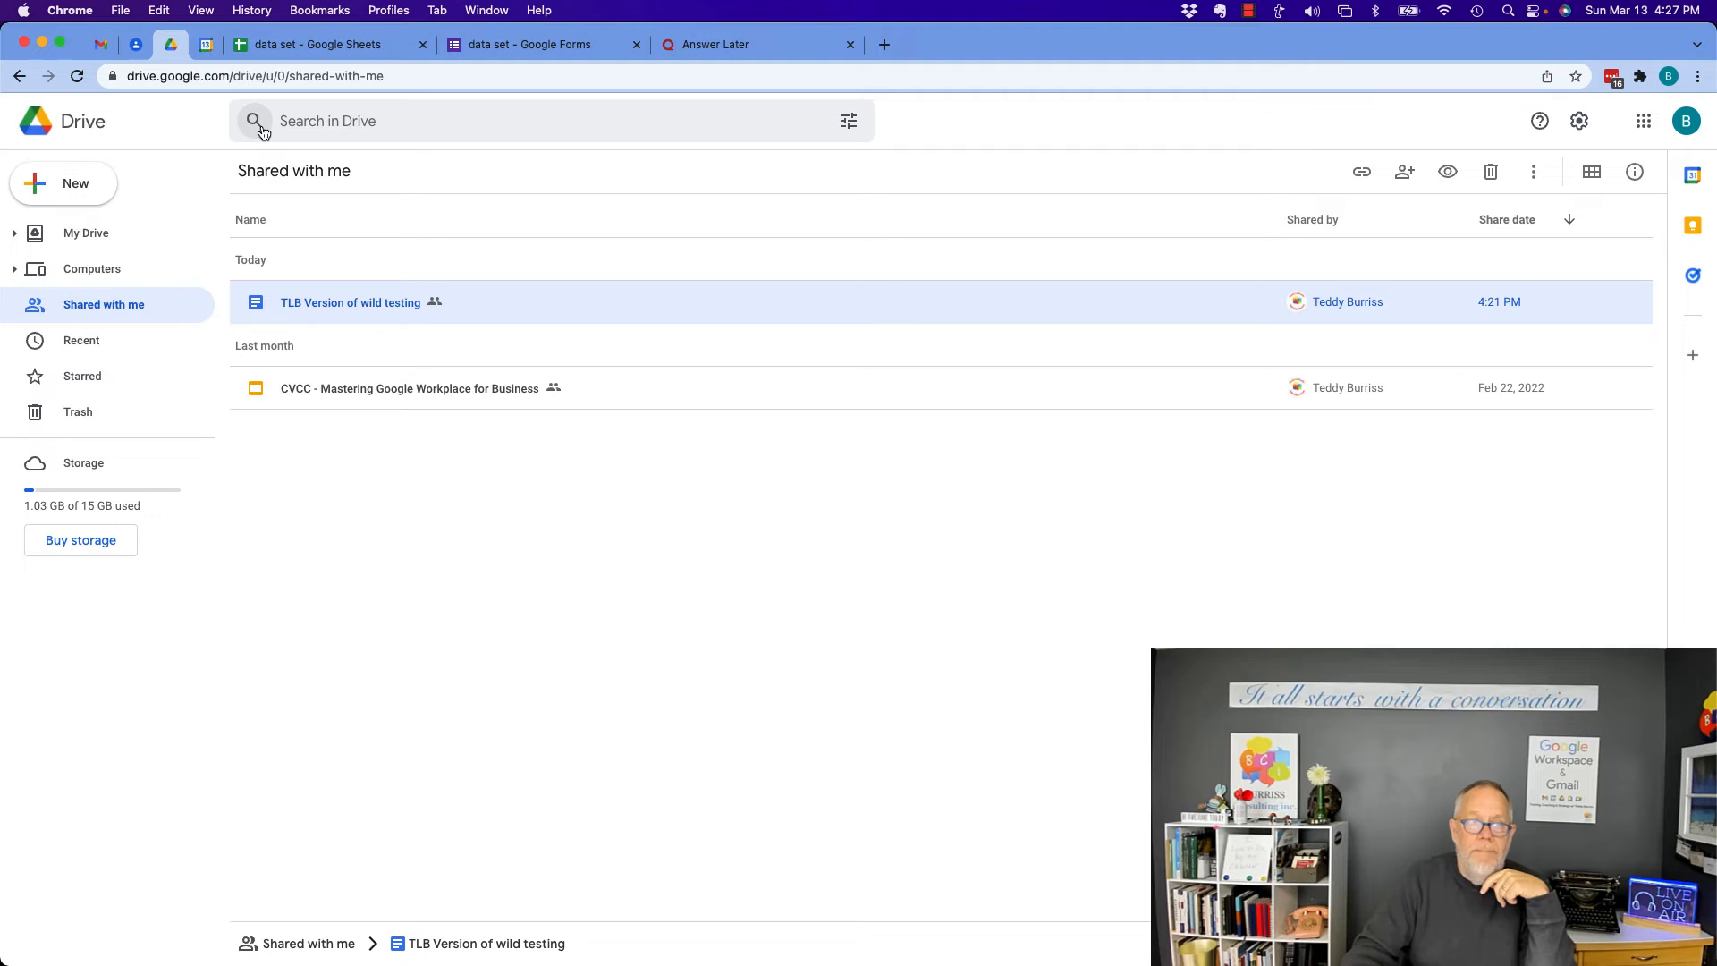
{"action": "mouse_move", "coordinate": [349, 303]}
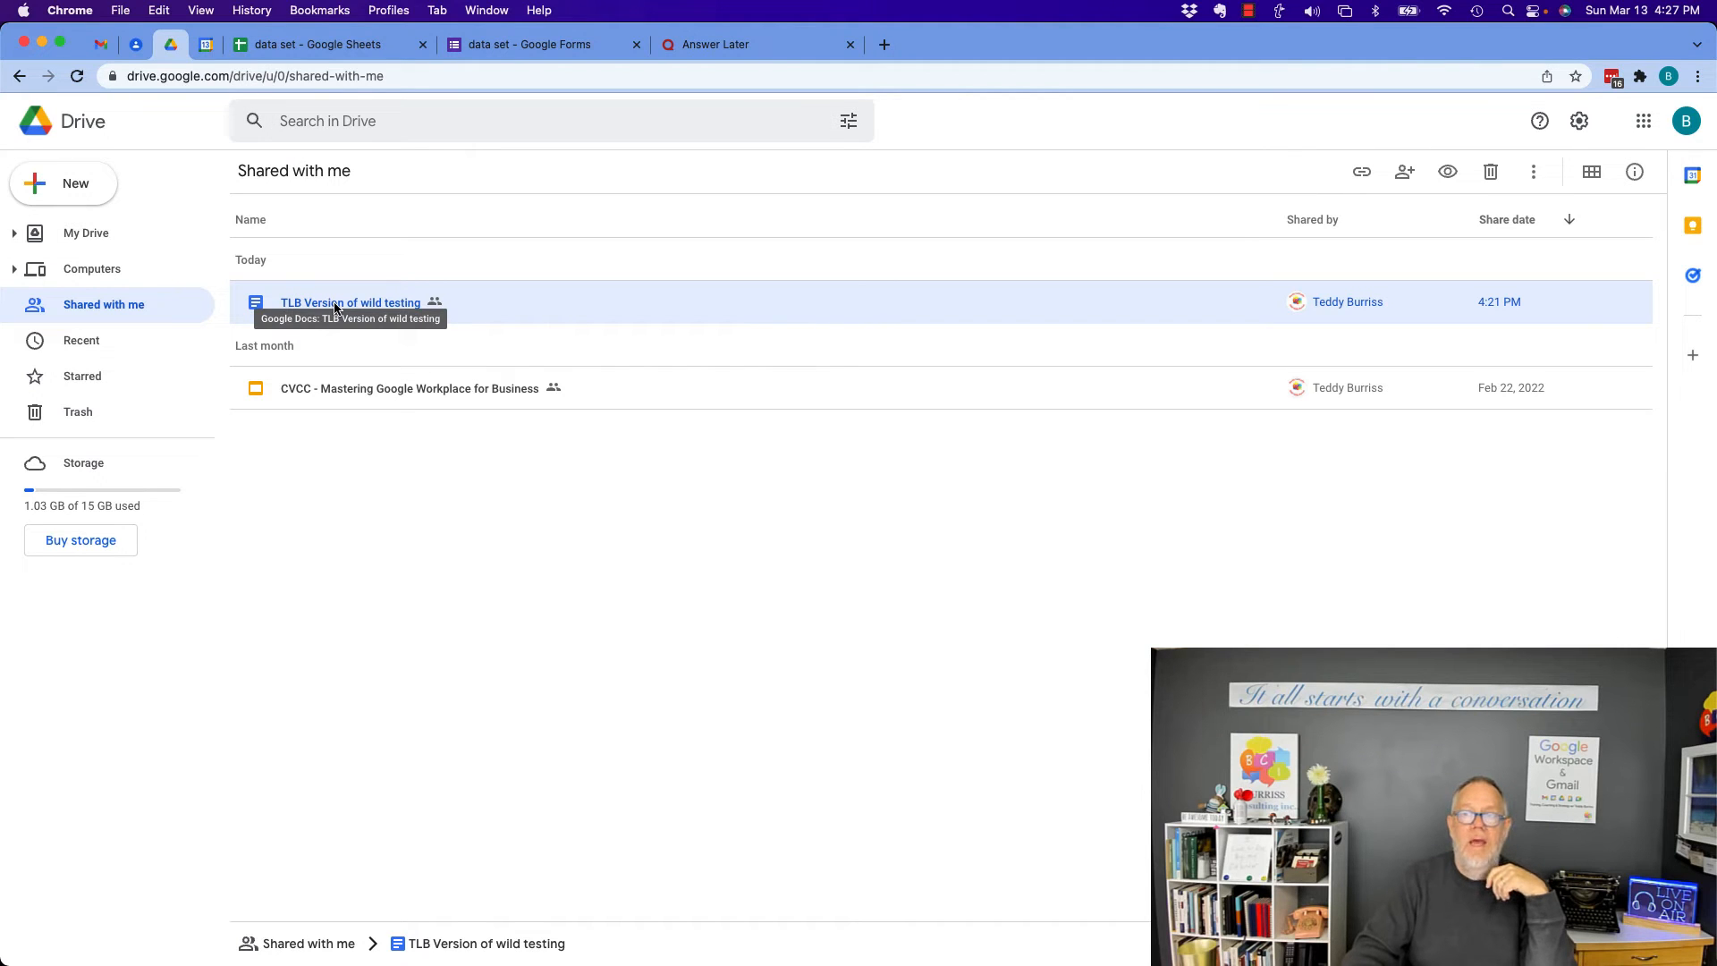
{"action": "mouse_move", "coordinate": [1491, 173]}
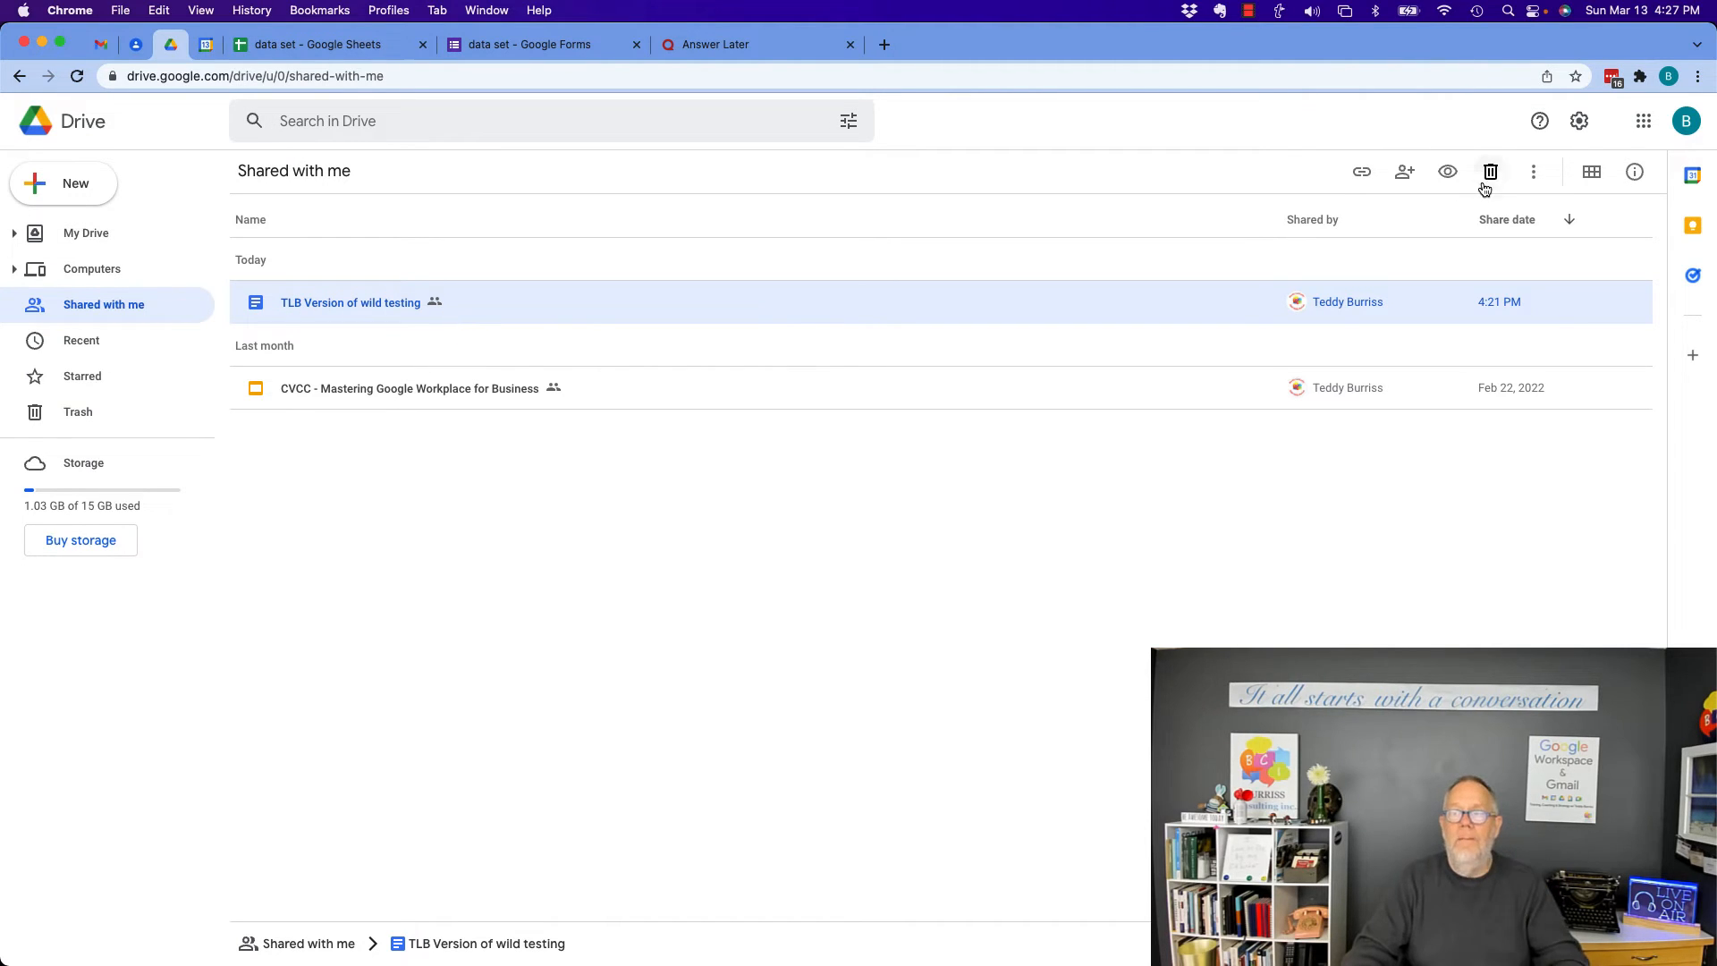
{"action": "left_click", "coordinate": [1491, 172]}
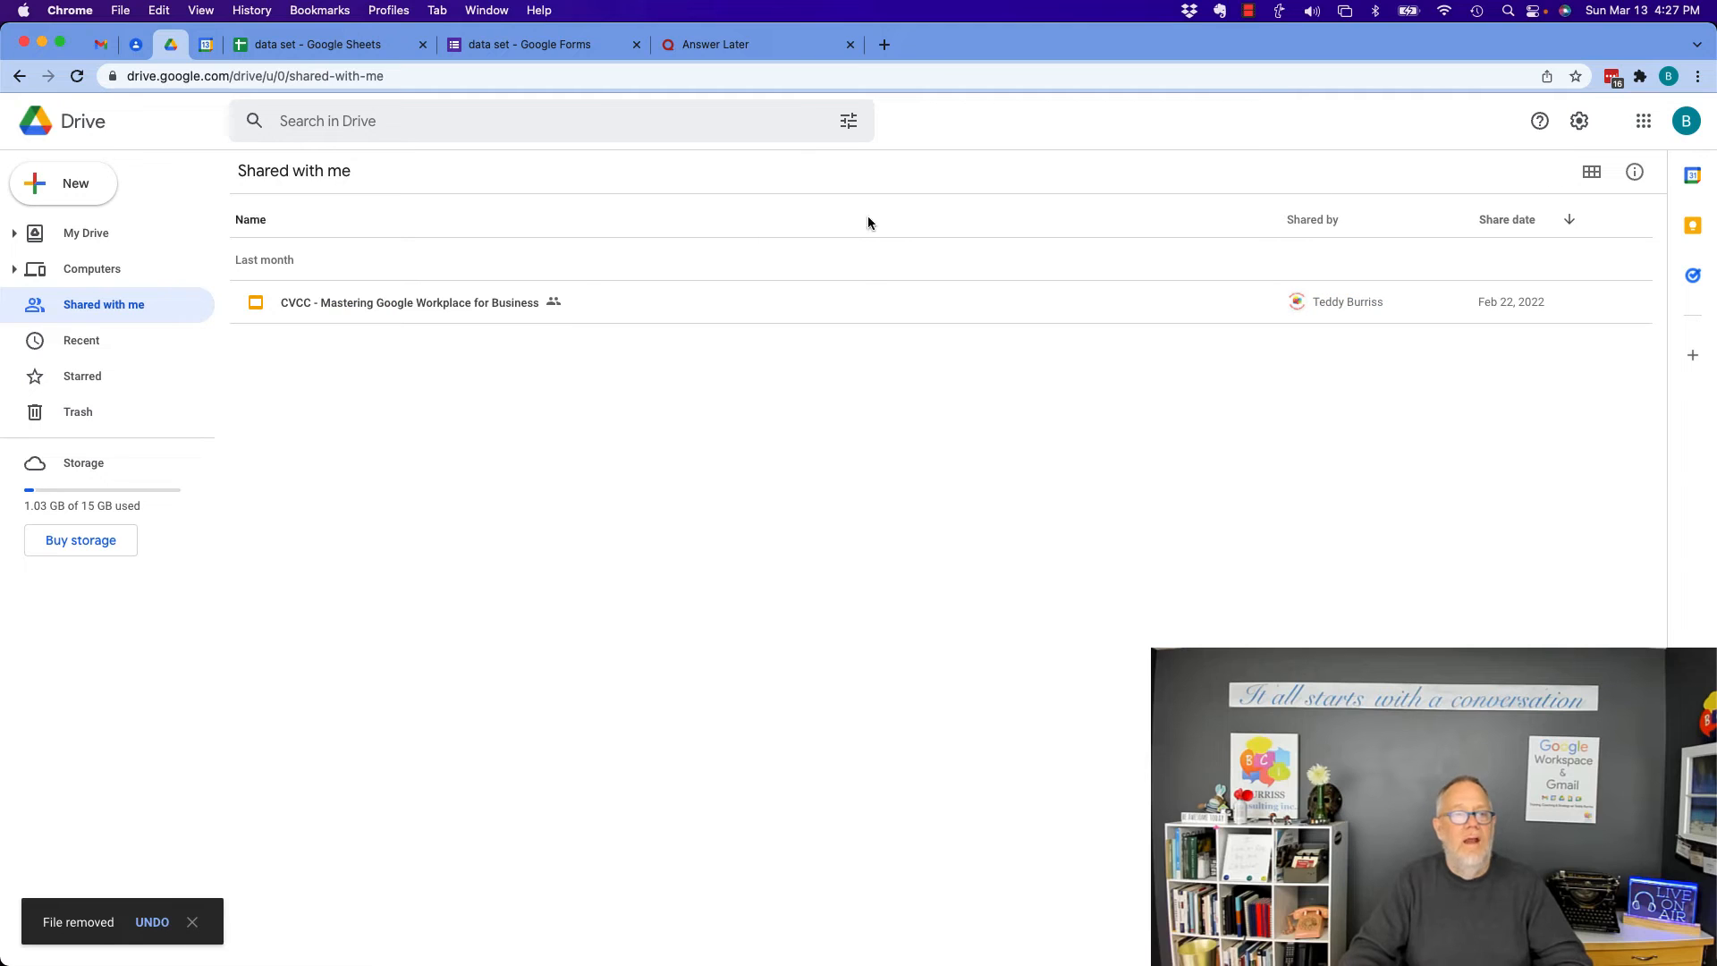
{"action": "mouse_move", "coordinate": [575, 295]}
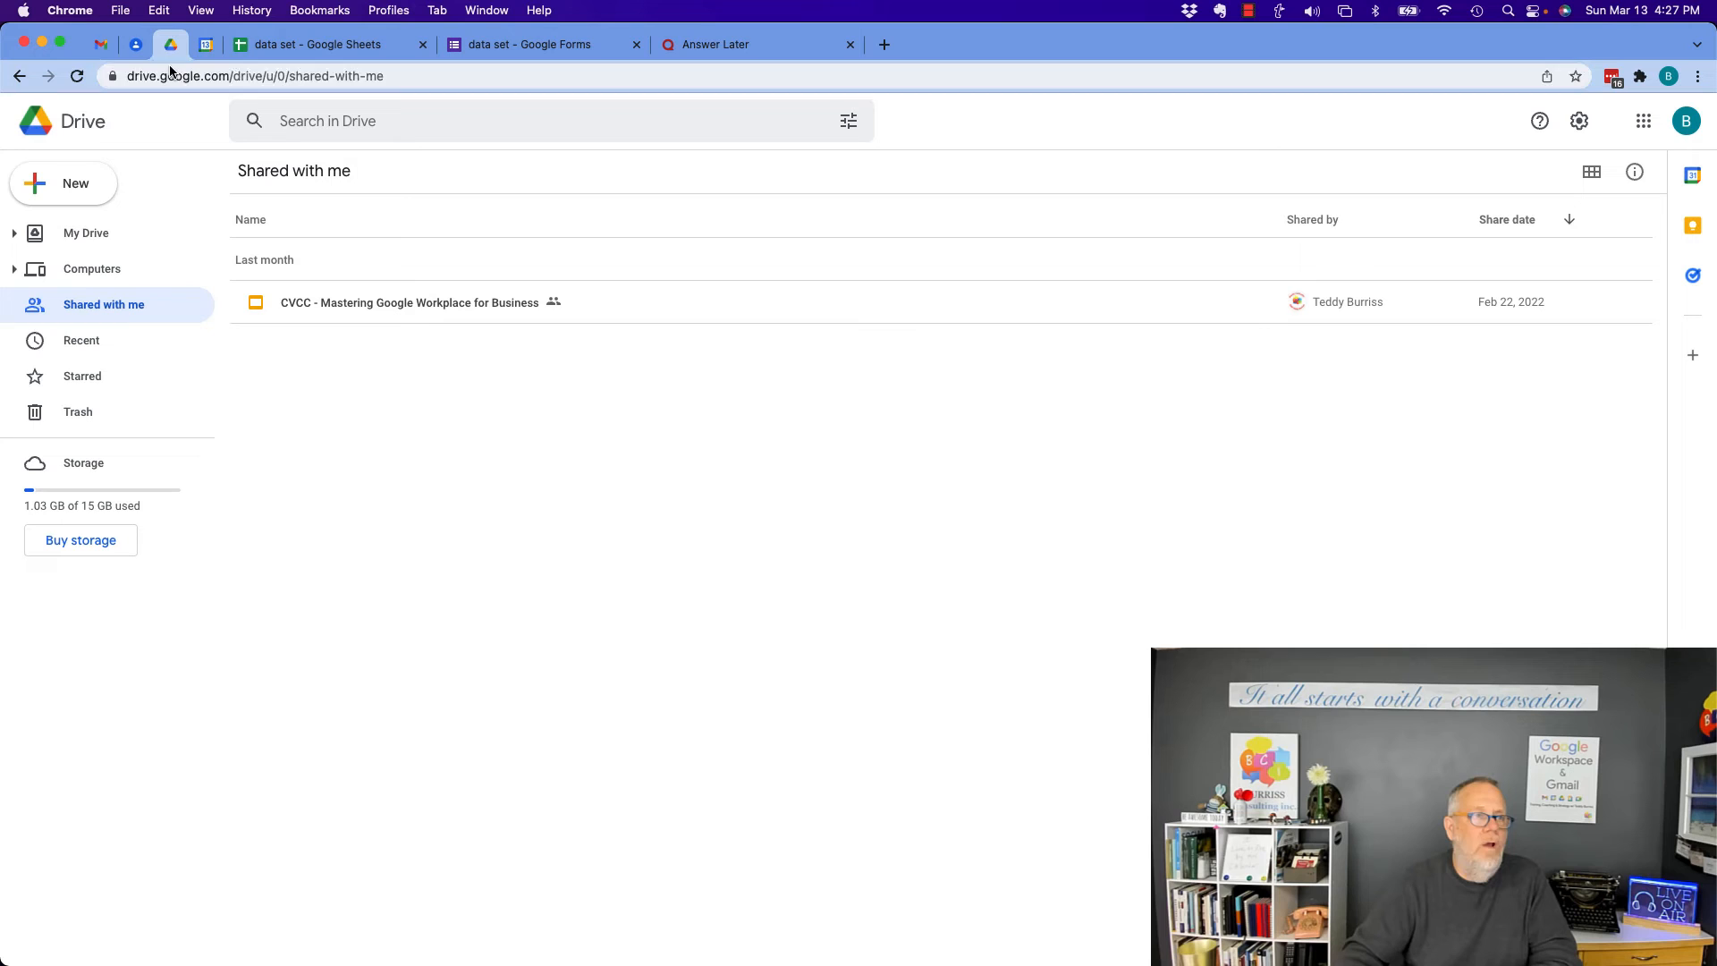
{"action": "left_click", "coordinate": [100, 43]}
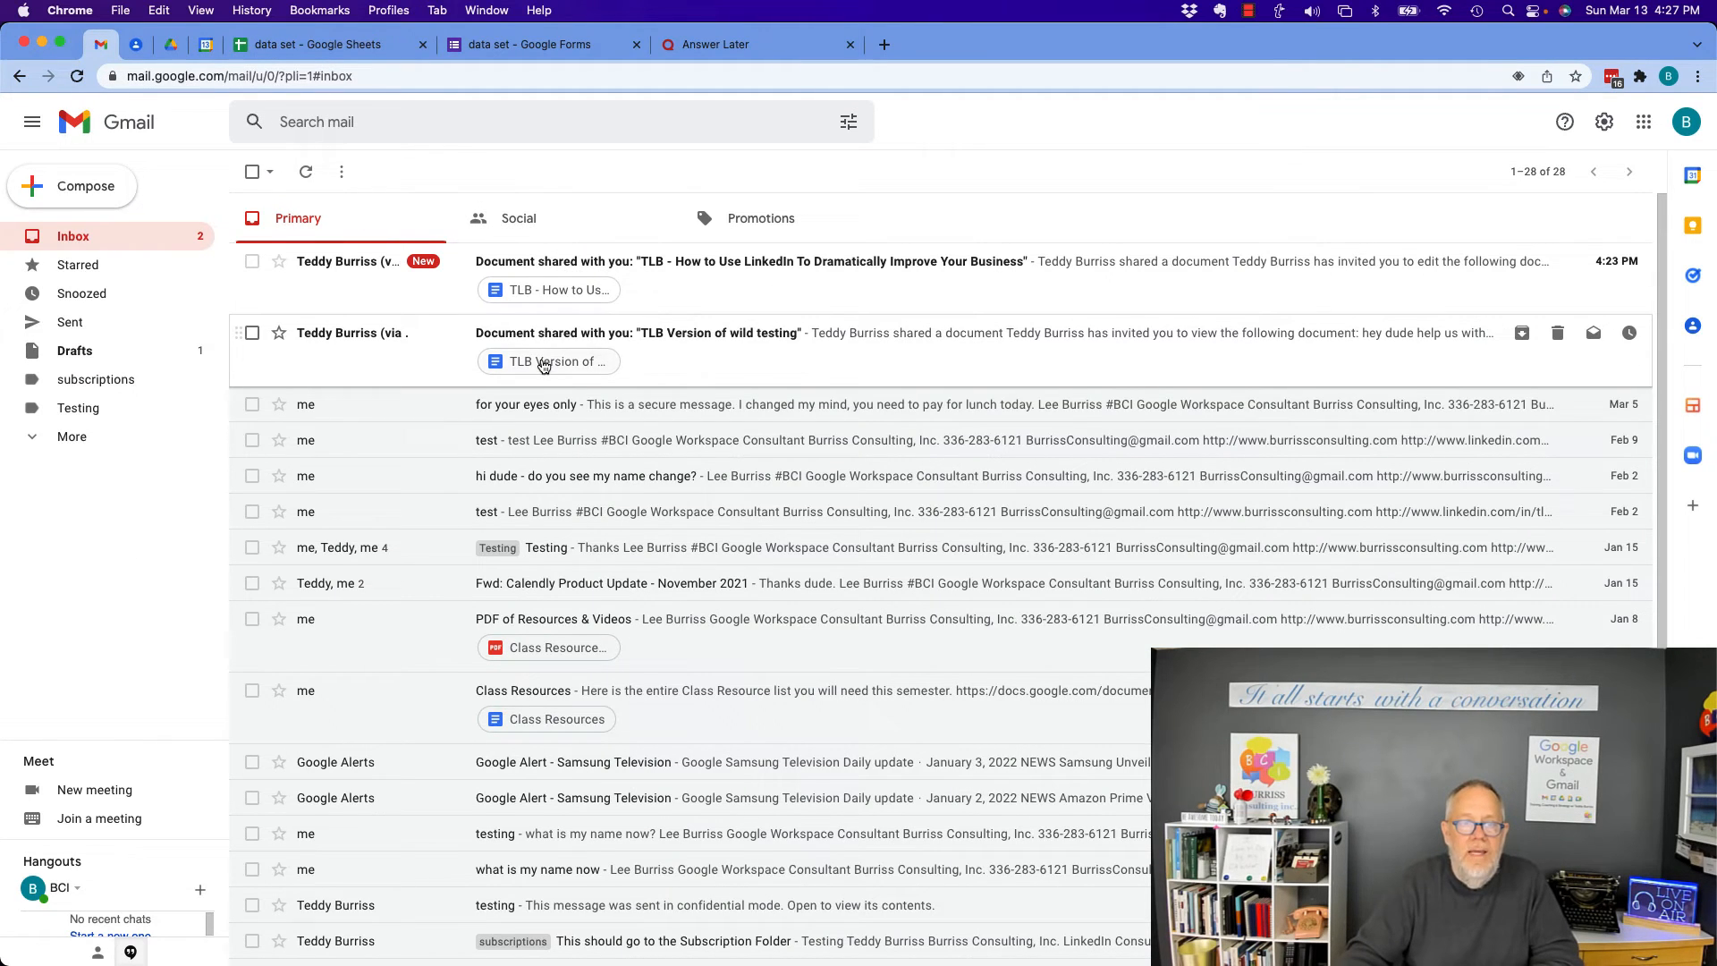
Reopen the doc from its share email, confirm it reappeared in Shared with me, and return to Gmail.
{"action": "left_click", "coordinate": [549, 362]}
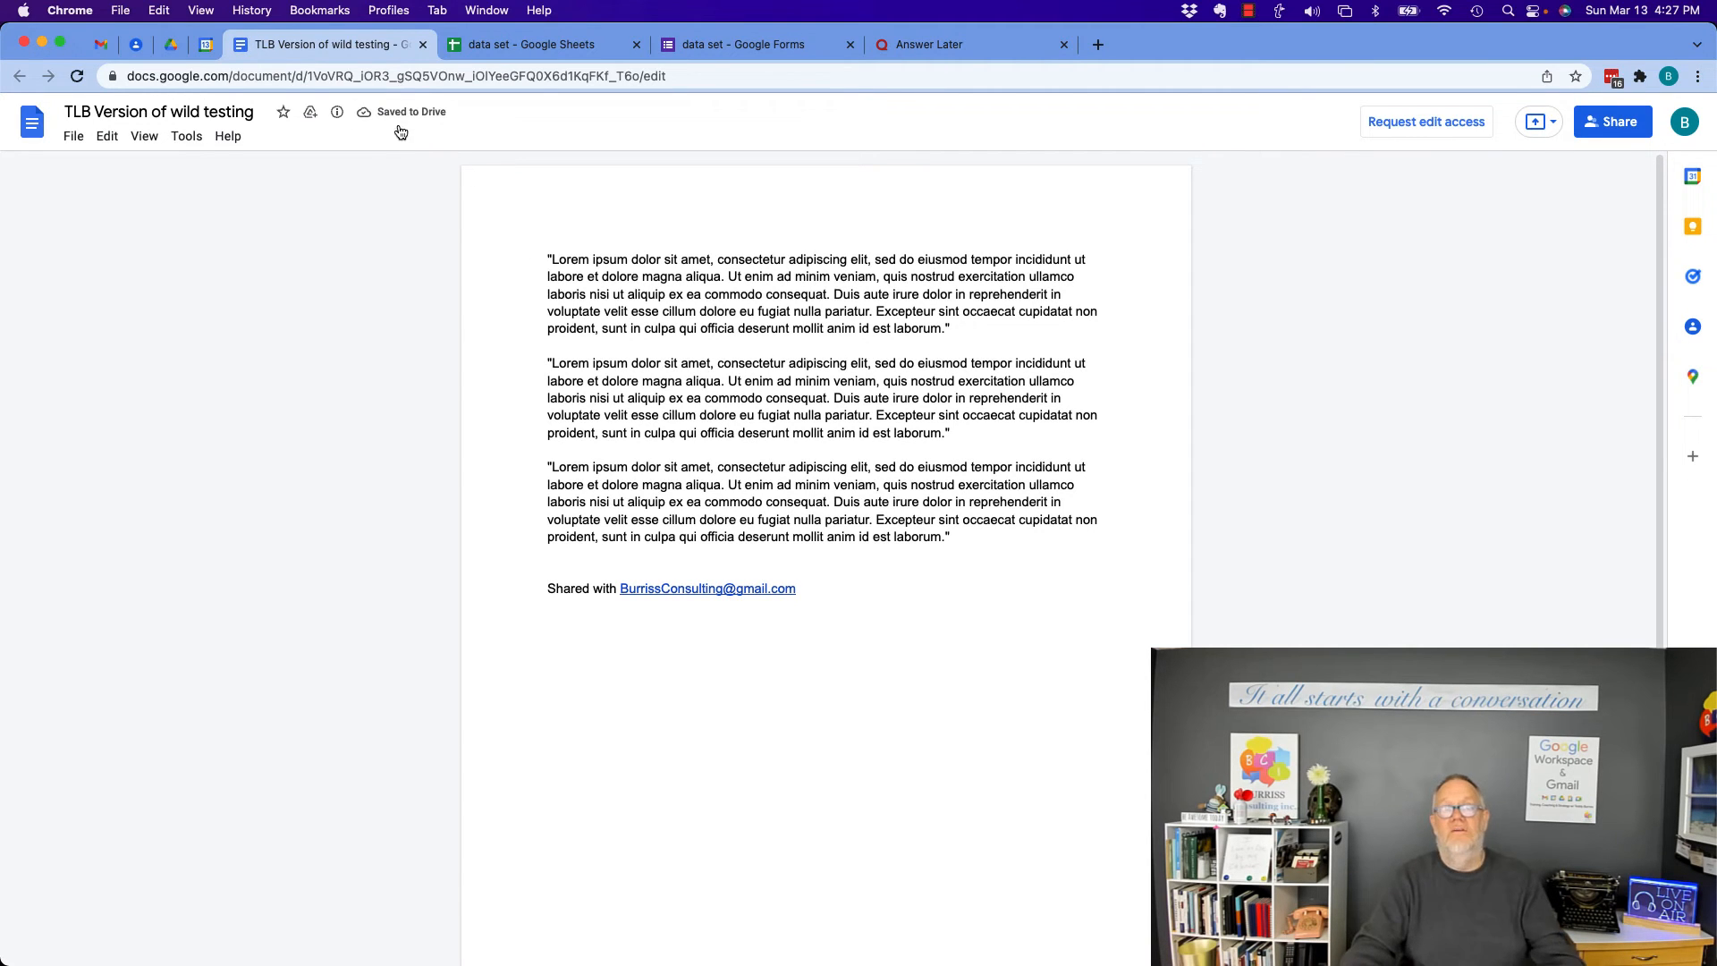
{"action": "left_click", "coordinate": [100, 45]}
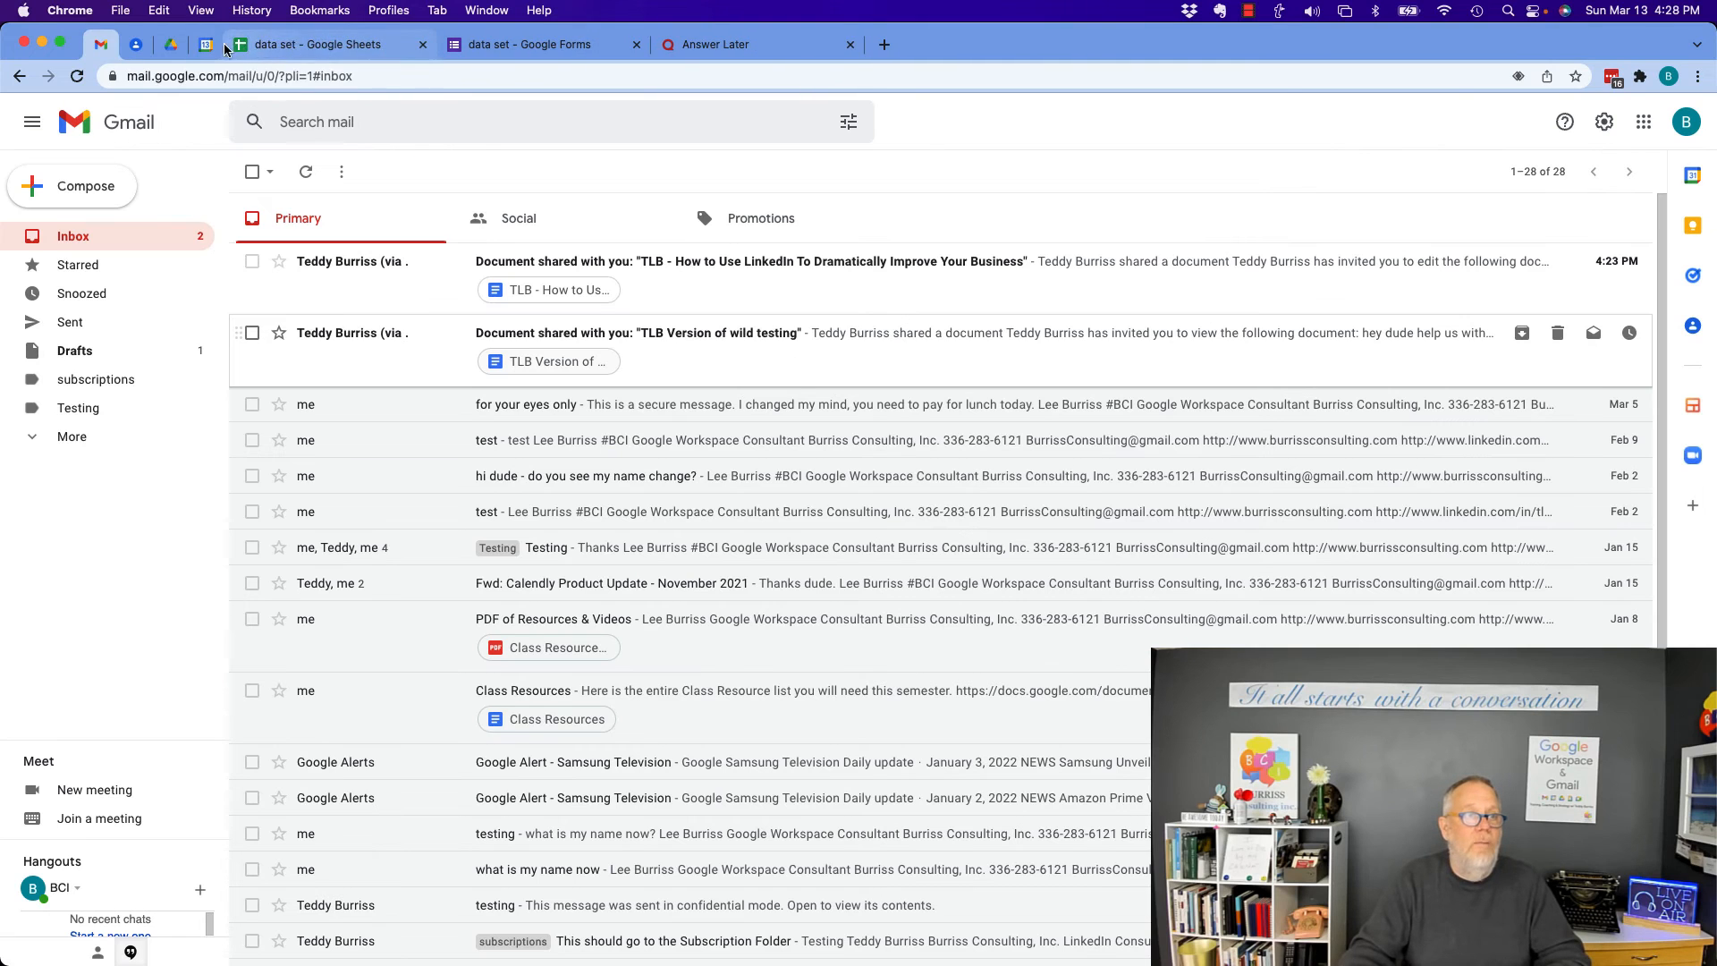
{"action": "left_click", "coordinate": [172, 43]}
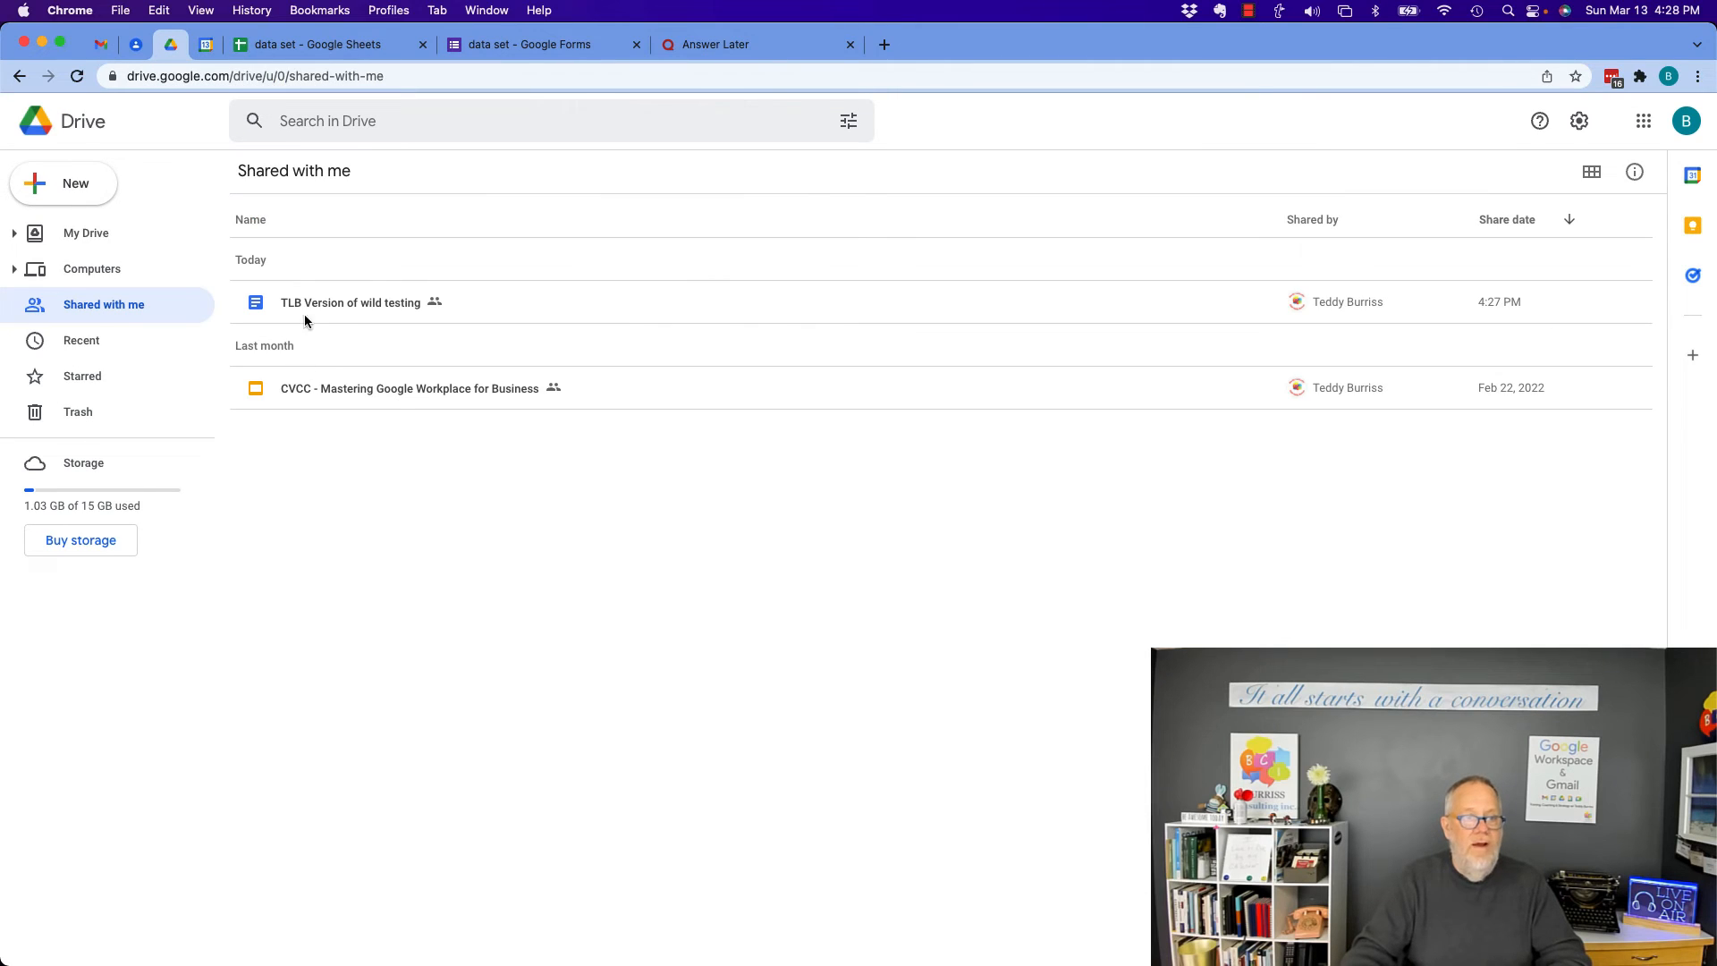
{"action": "left_click", "coordinate": [350, 302]}
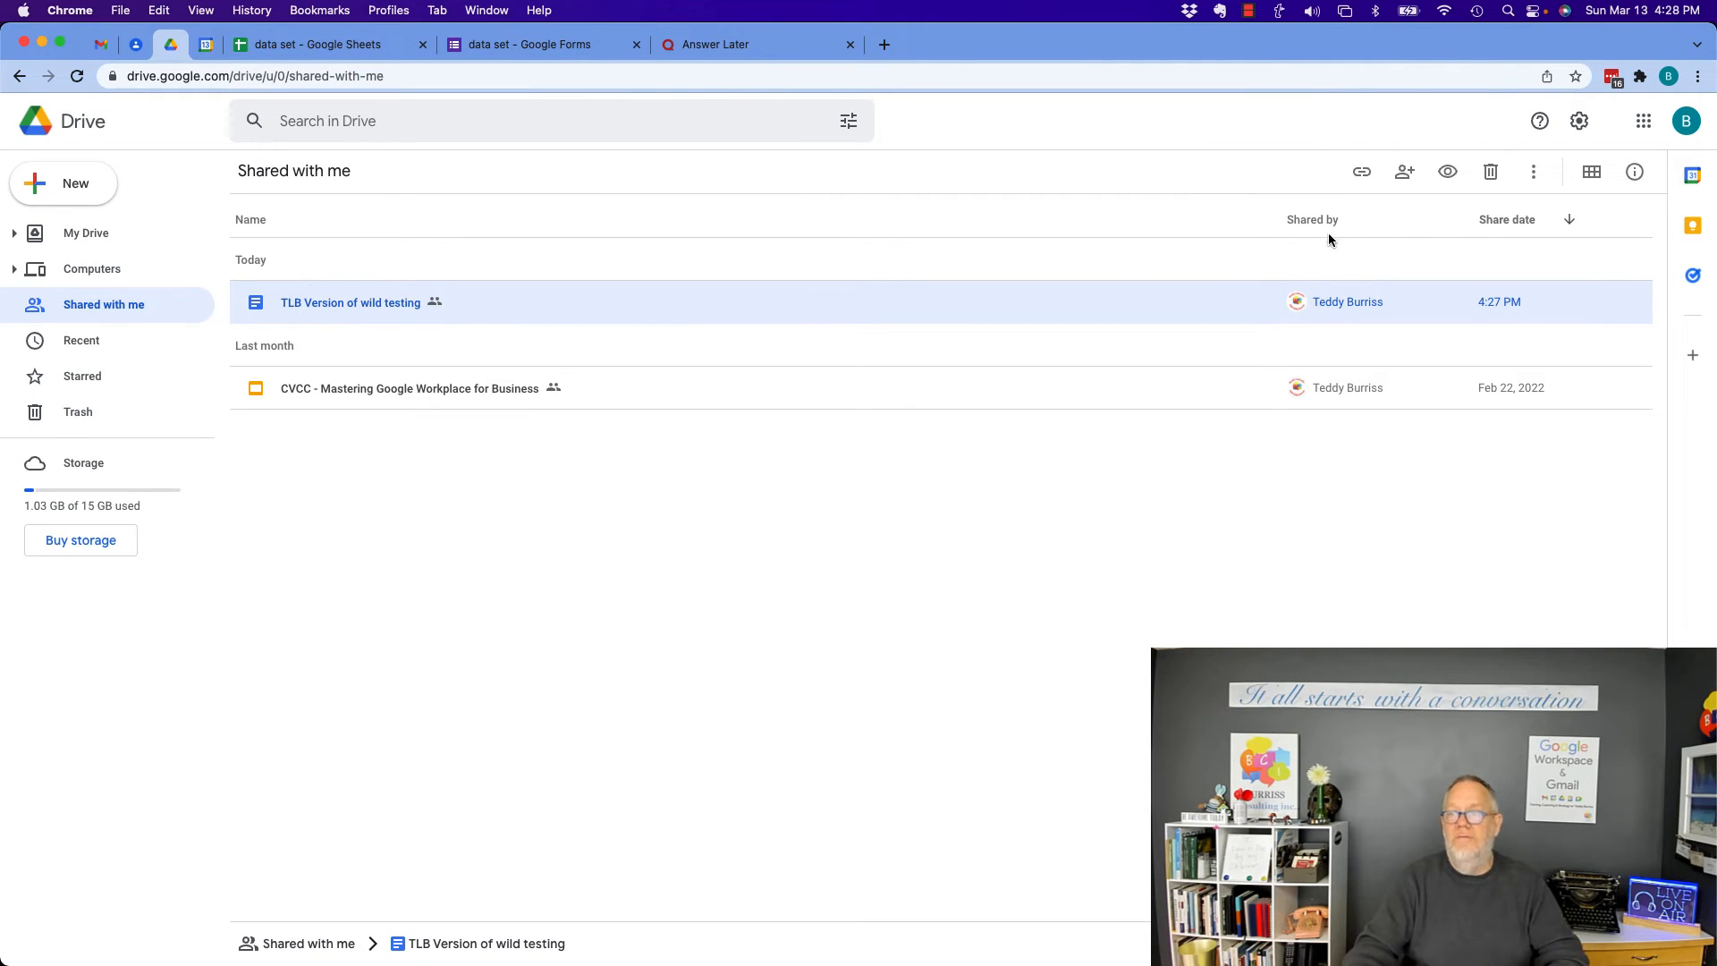
{"action": "left_click", "coordinate": [1490, 172]}
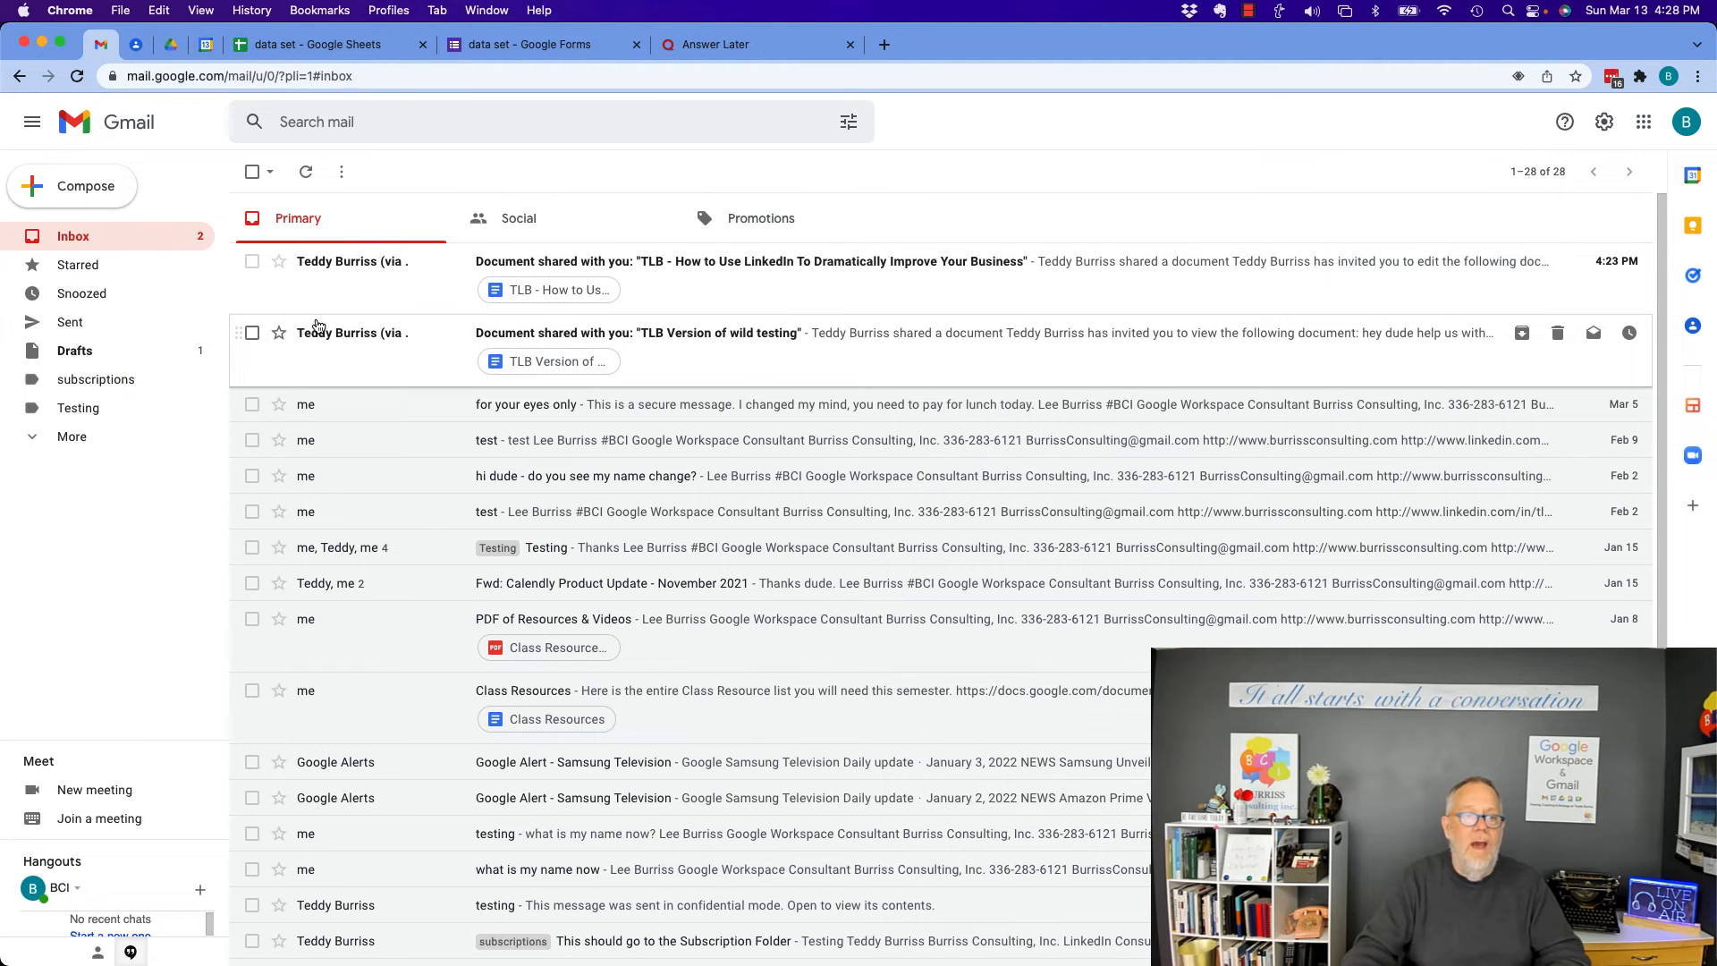
Select the two 'Document shared with you' emails and delete them to Trash.
{"action": "left_click", "coordinate": [252, 261]}
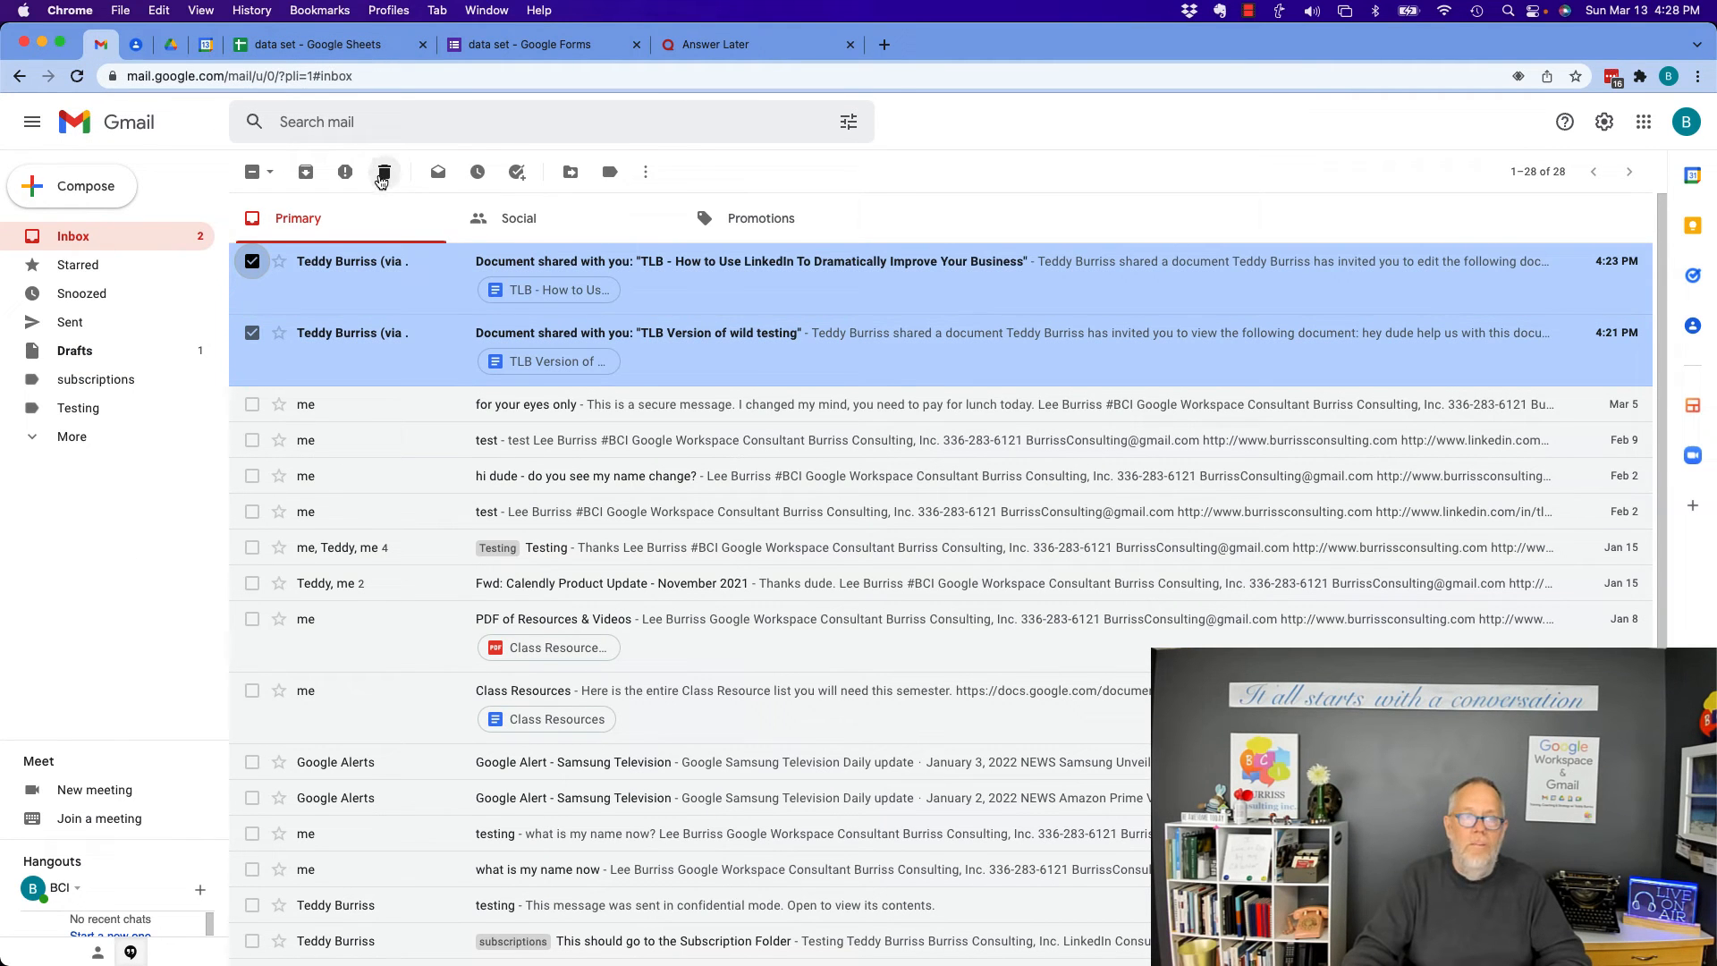
{"action": "left_click", "coordinate": [383, 172]}
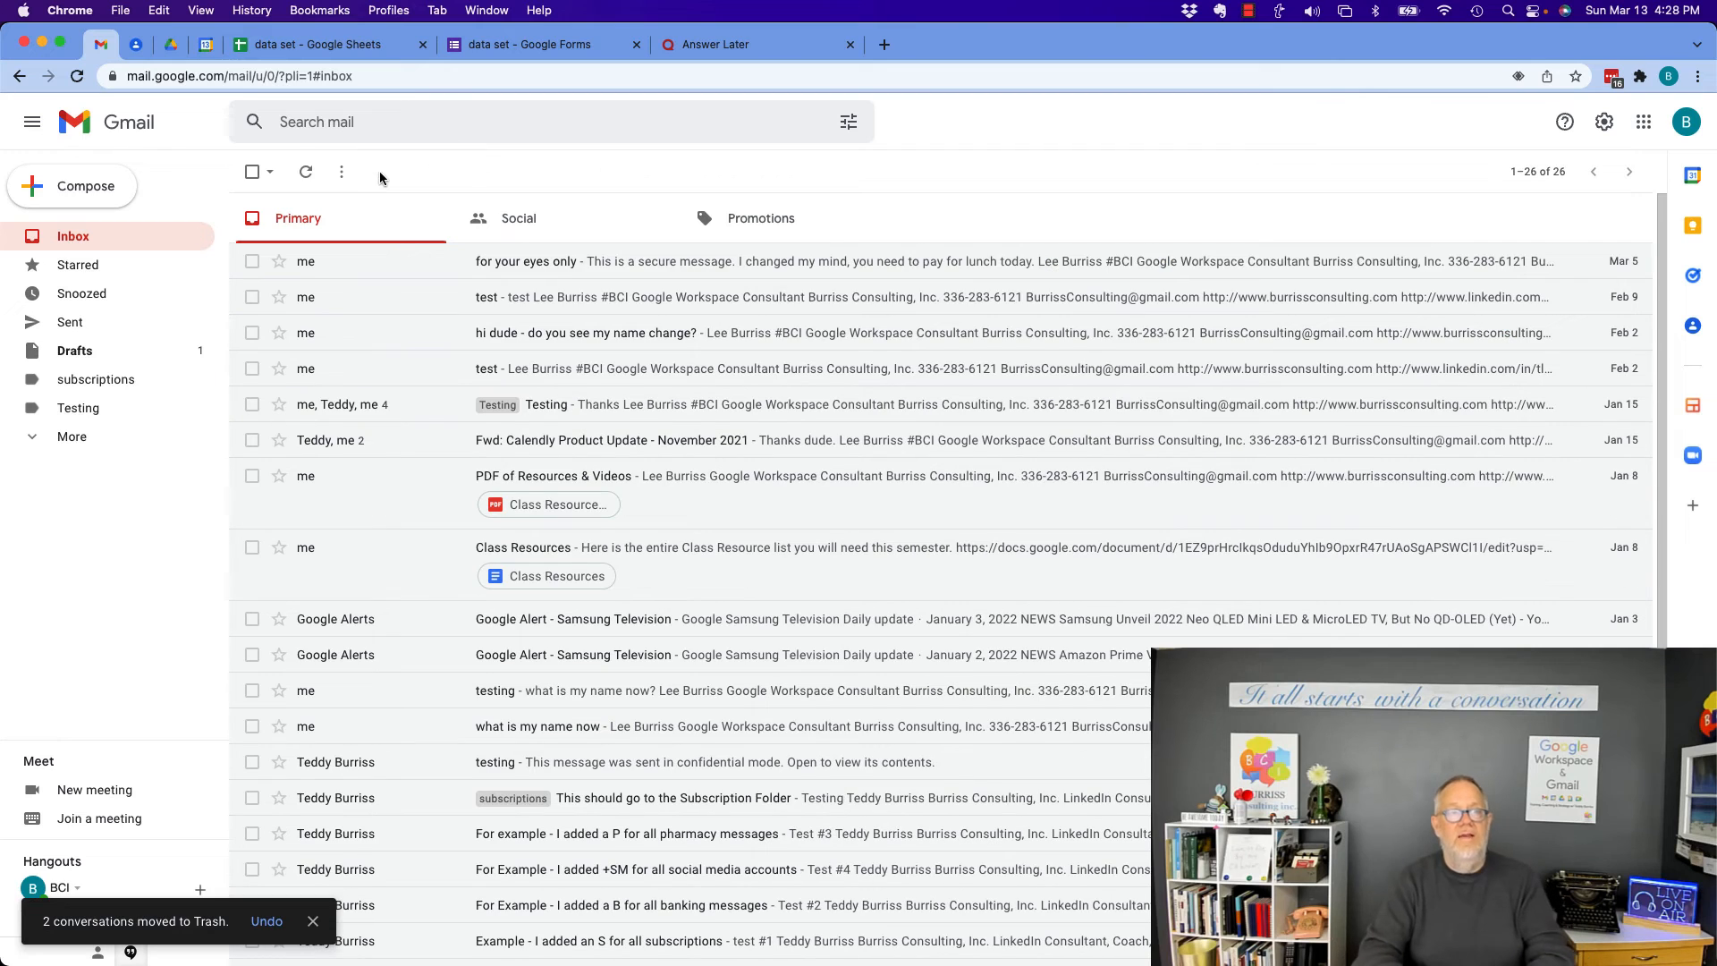
{"action": "mouse_move", "coordinate": [250, 762]}
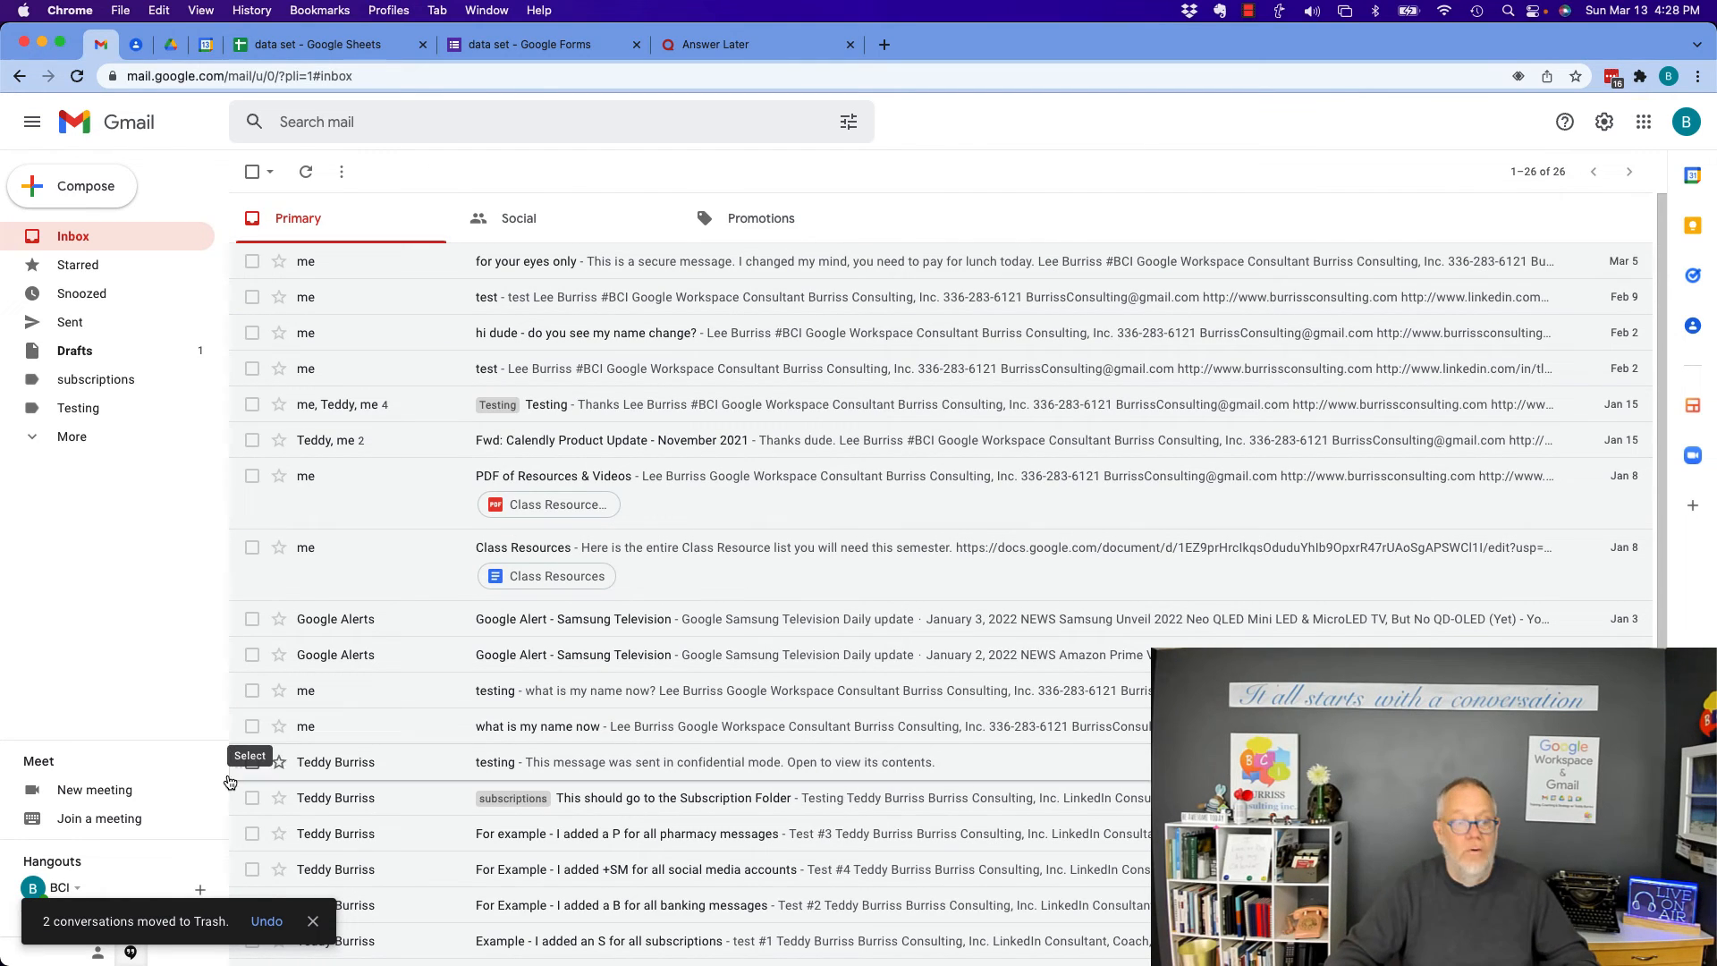
{"action": "mouse_move", "coordinate": [796, 405]}
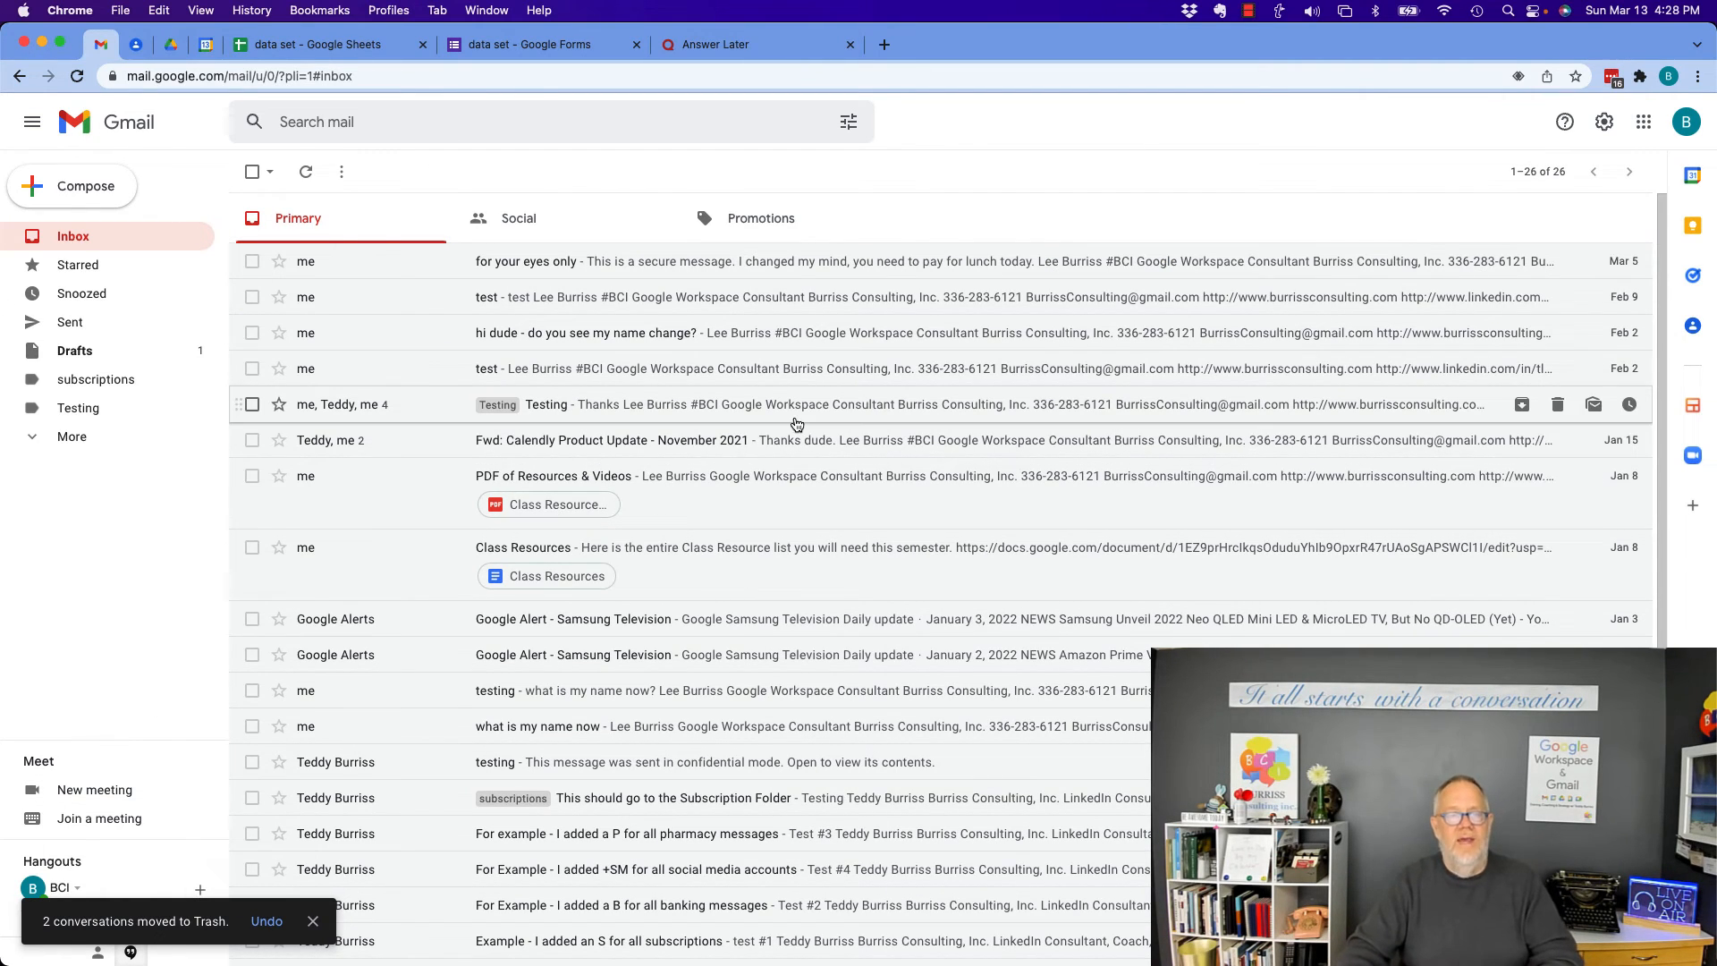
{"action": "mouse_move", "coordinate": [170, 45]}
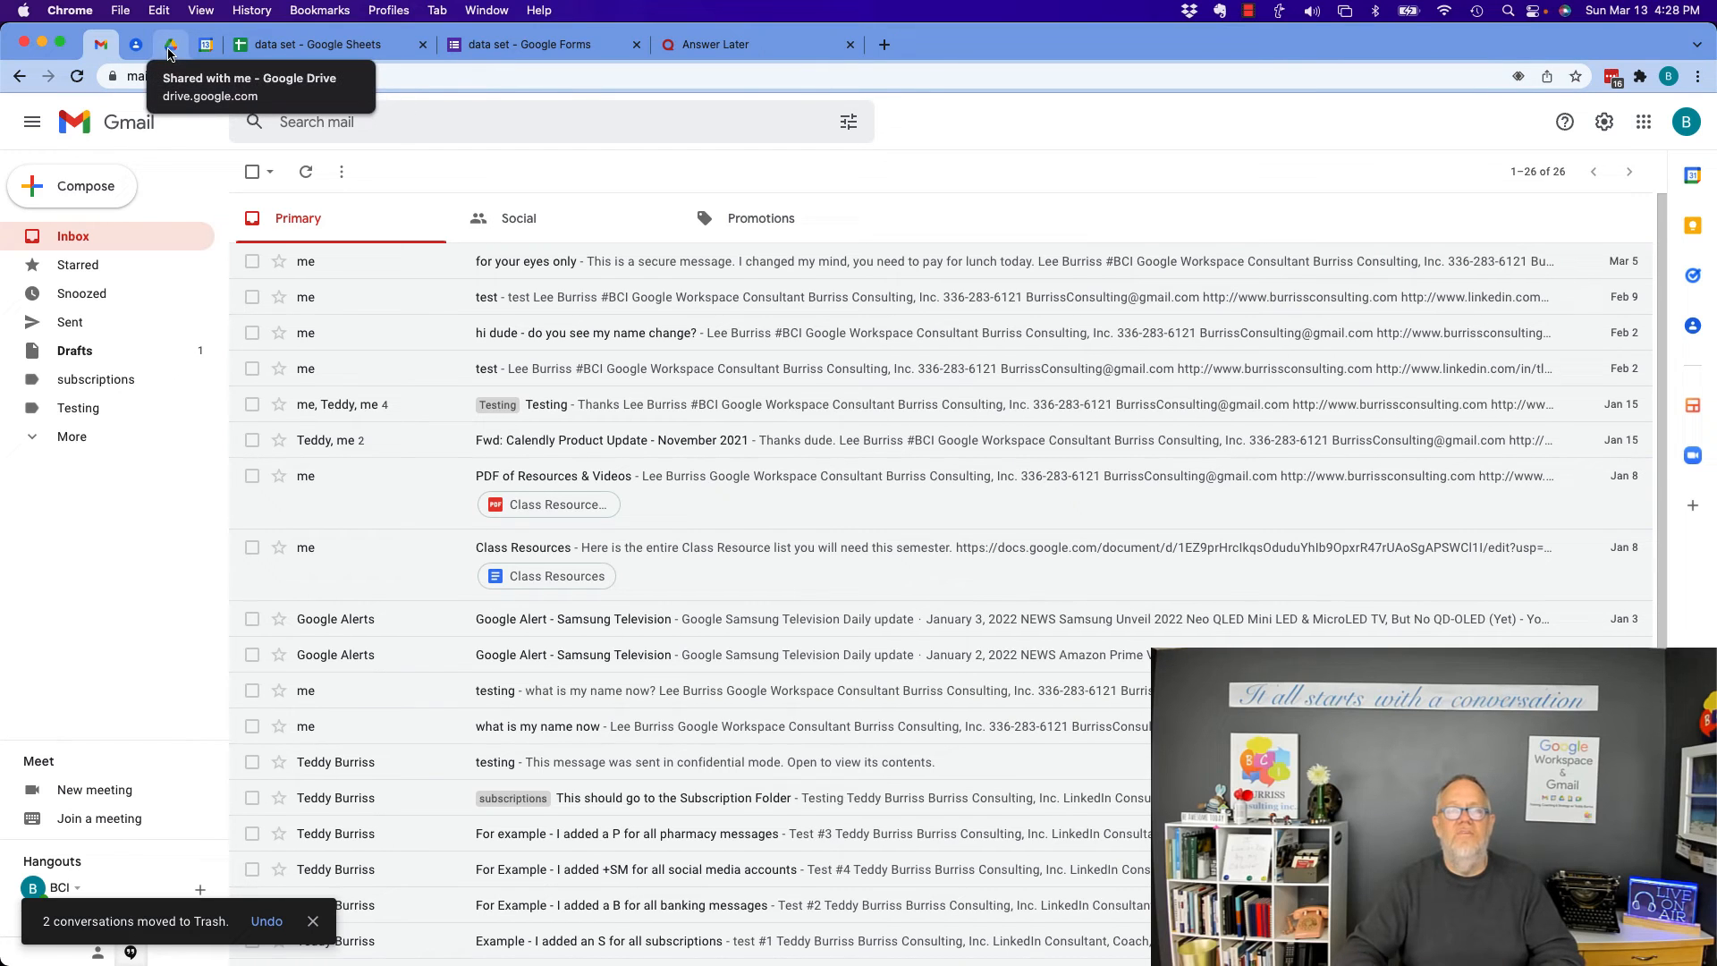